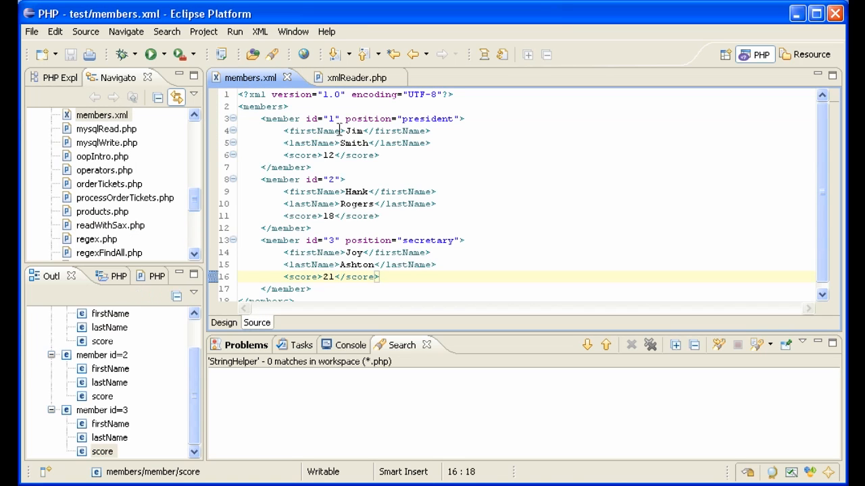
In xmlReader.php, create $xml as a new XMLReader instance
left_click(346, 77)
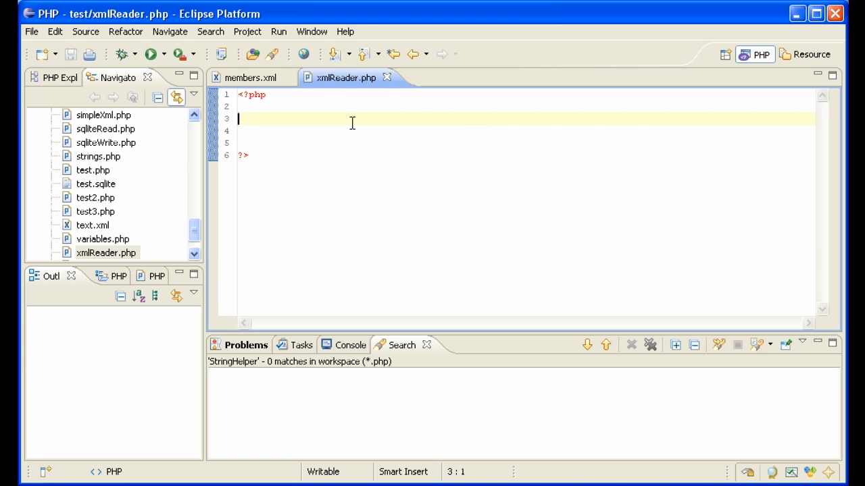
type("$xml =")
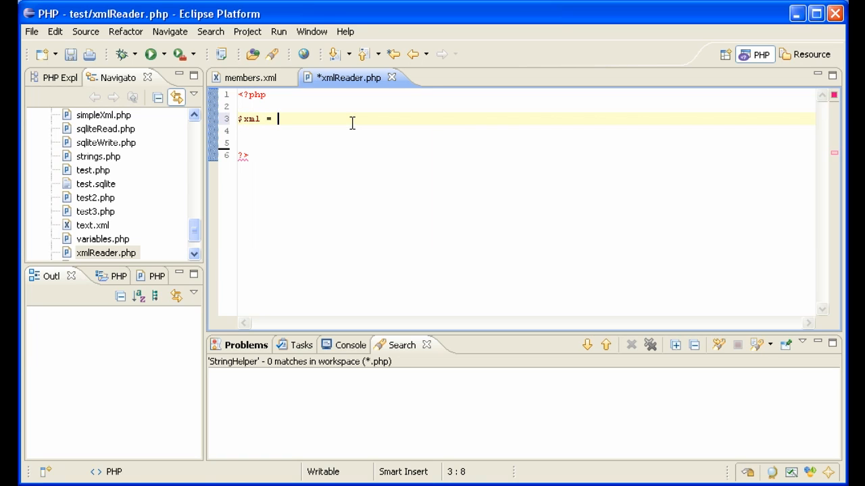
type("new XMLREader")
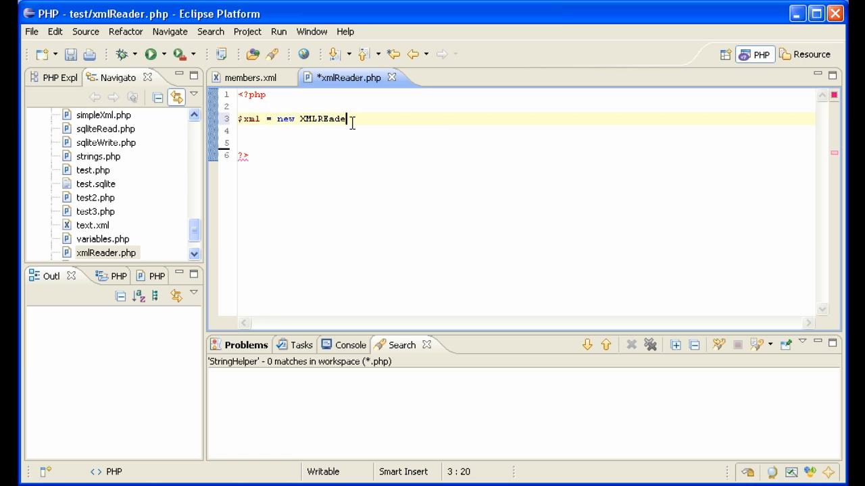
type("r();")
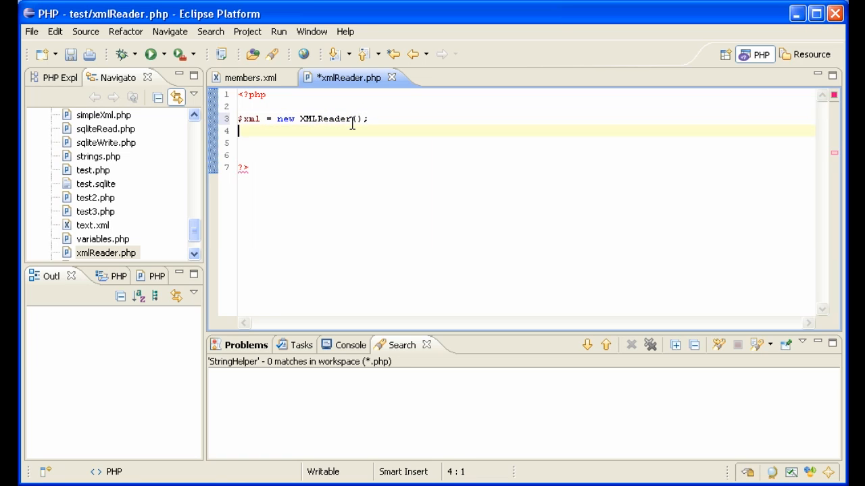
Call $xml->open('members.xml') to load the XML file for reading
type("$xml")
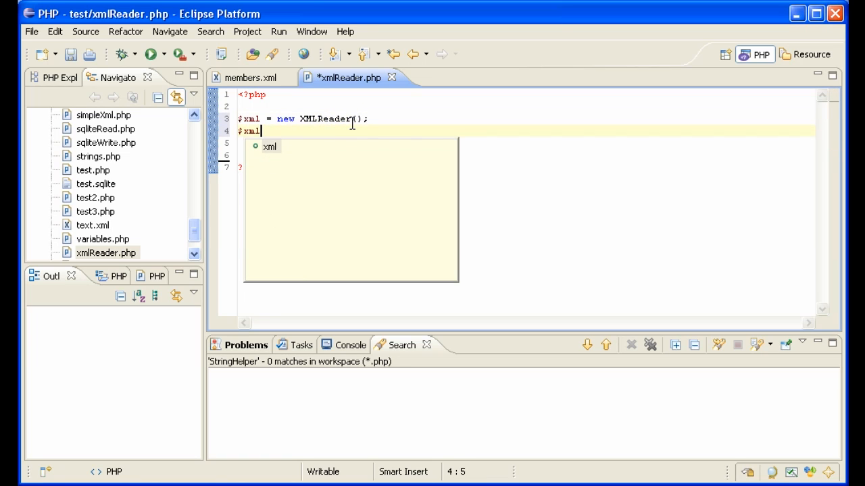
type("->")
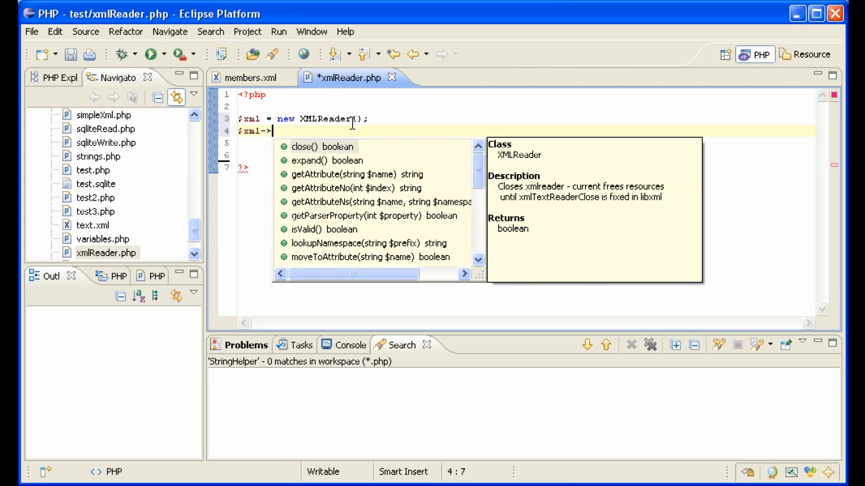
type("open('')")
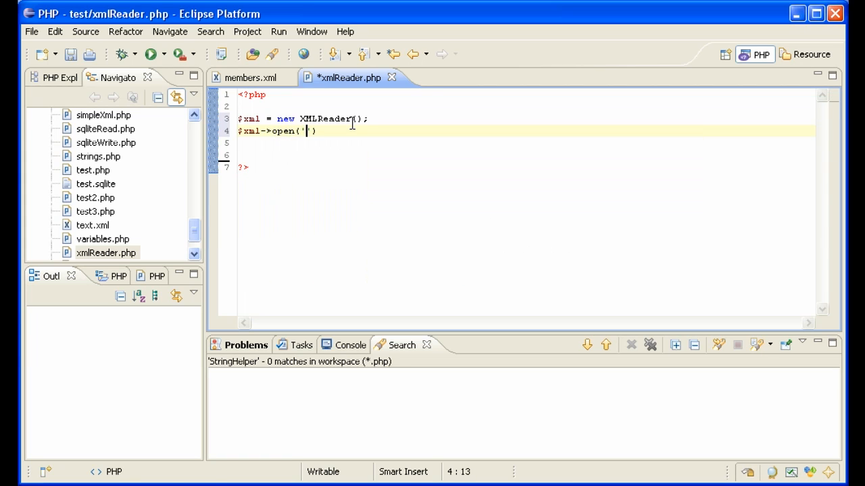
type("members.xml")
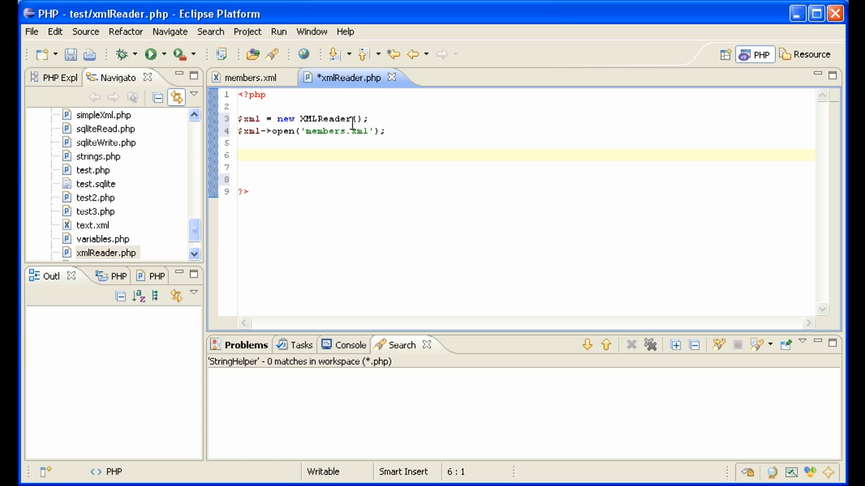
Declare an empty $members = array(); to collect the parsed members
type("$")
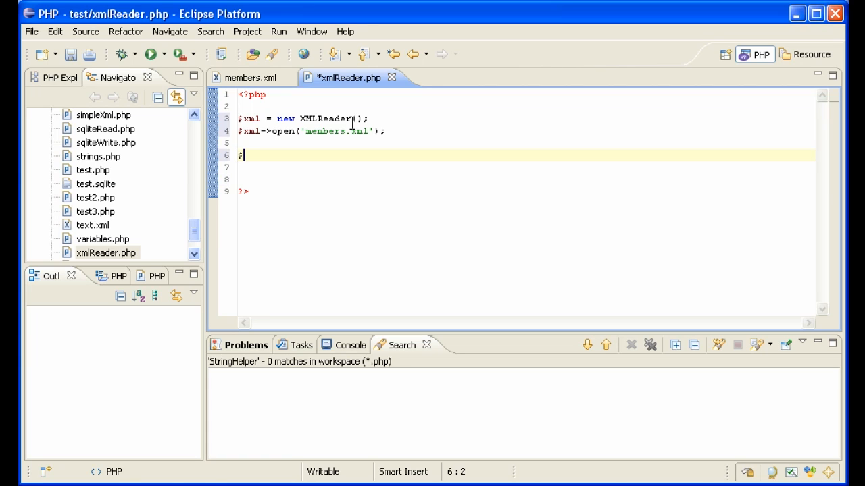
type("members")
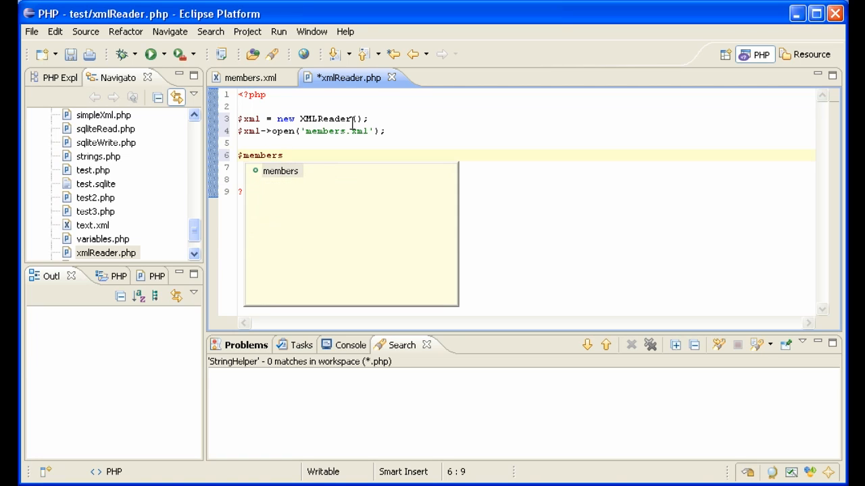
type("=")
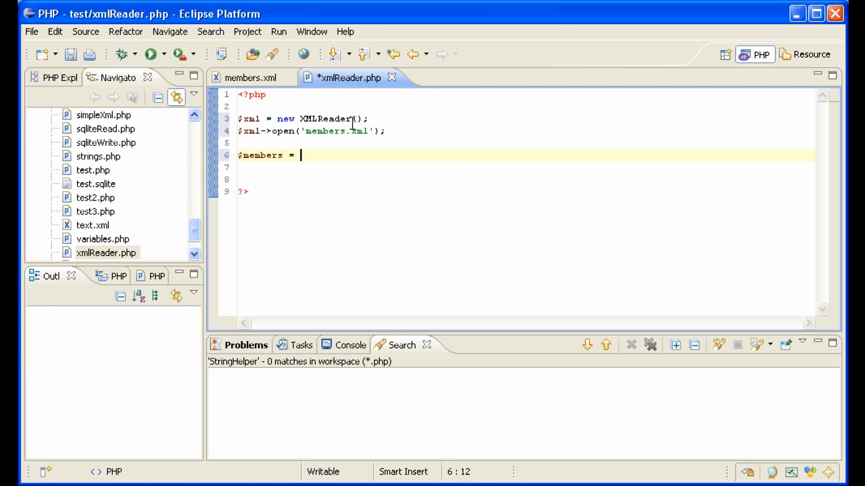
type("array();")
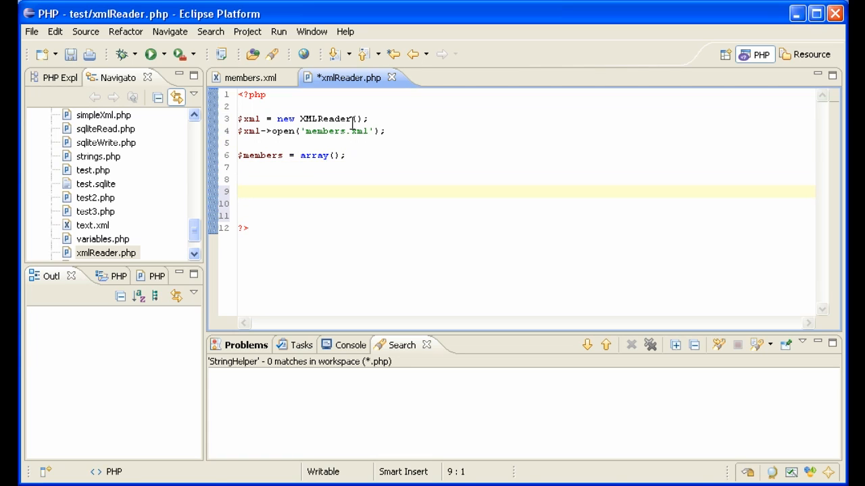
Start a while($xml->read()) { loop that iterates over the XML nodes
type("wh")
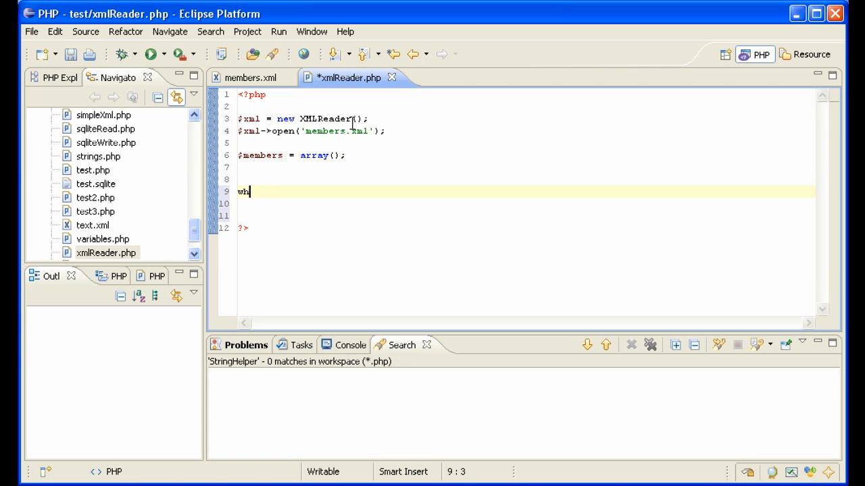
type("ile(")
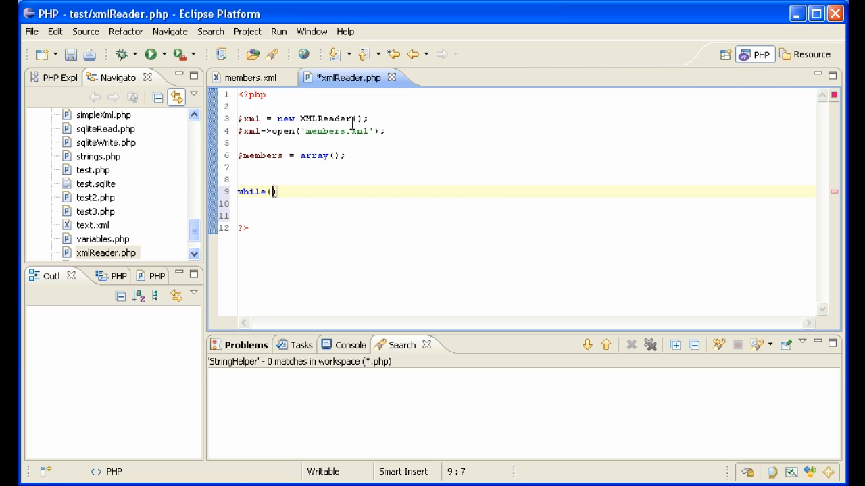
type("$")
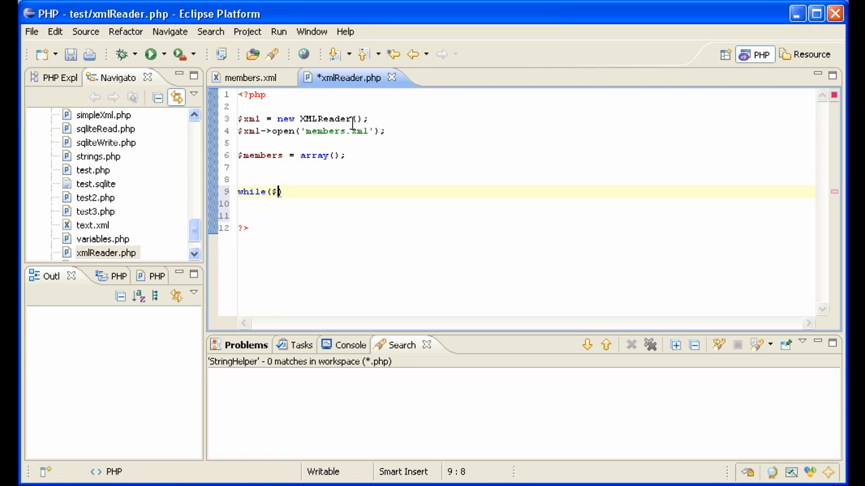
type("xml->read(")
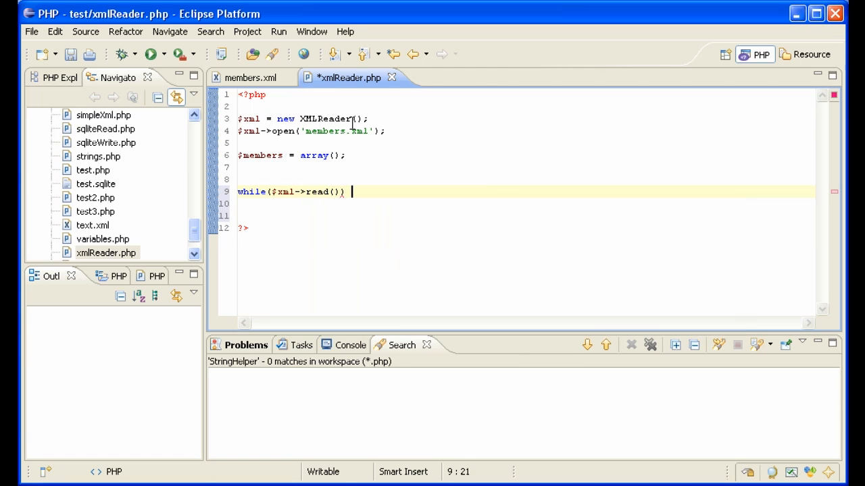
type("{")
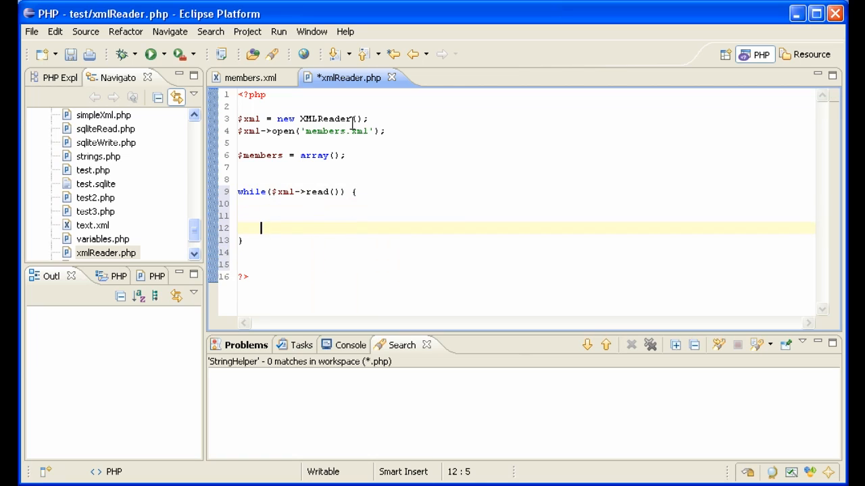
Add a //first name check: if nodeType is XMLREADER::ELEMENT and localName == 'firstName', verifying the tag in members.xml
type("//first name")
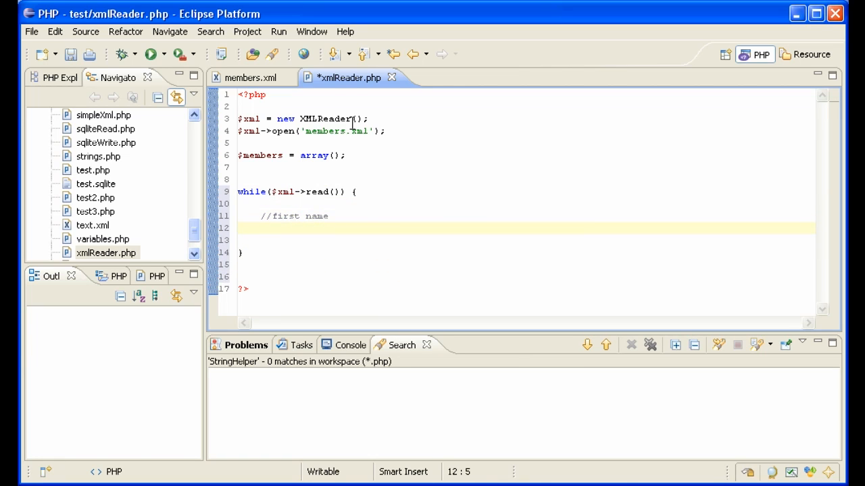
type("if($xml)")
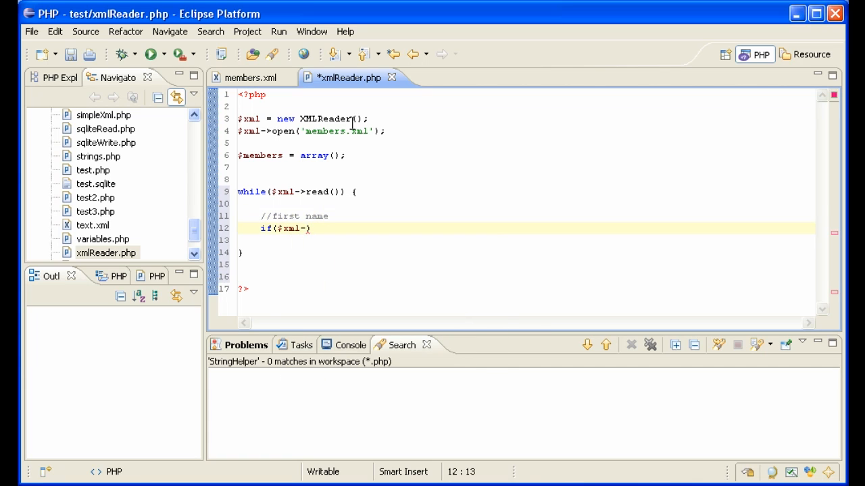
type("nodeType ==")
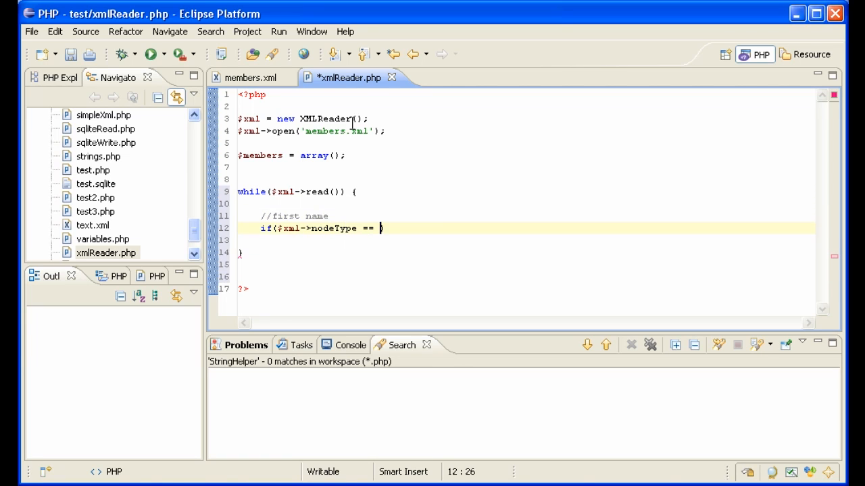
type("XMLREADER::ELEMENT")
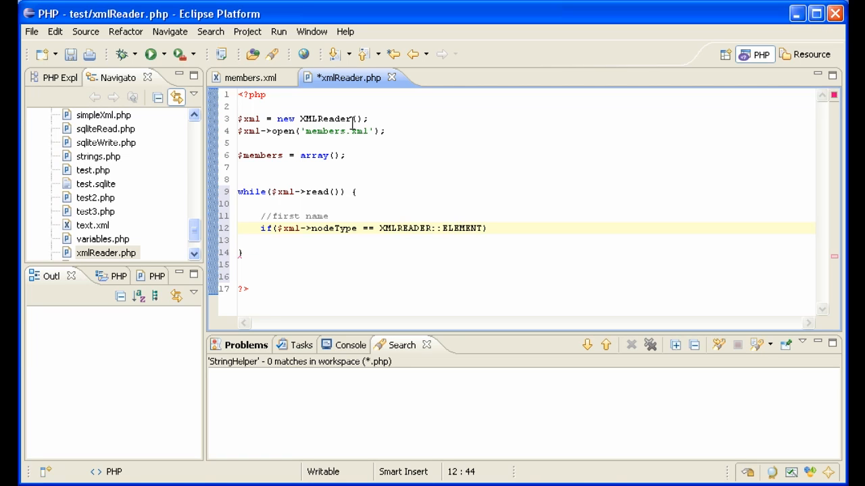
type("&& $xml->")
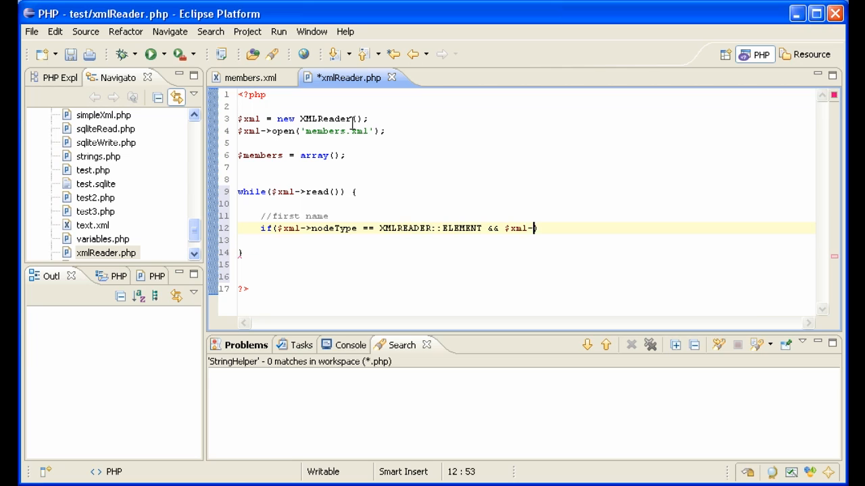
type(">localName")
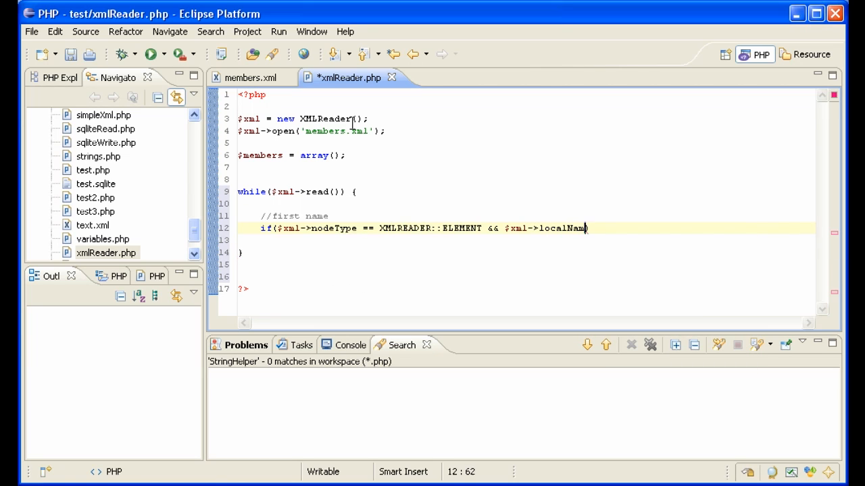
type("== 'fi")
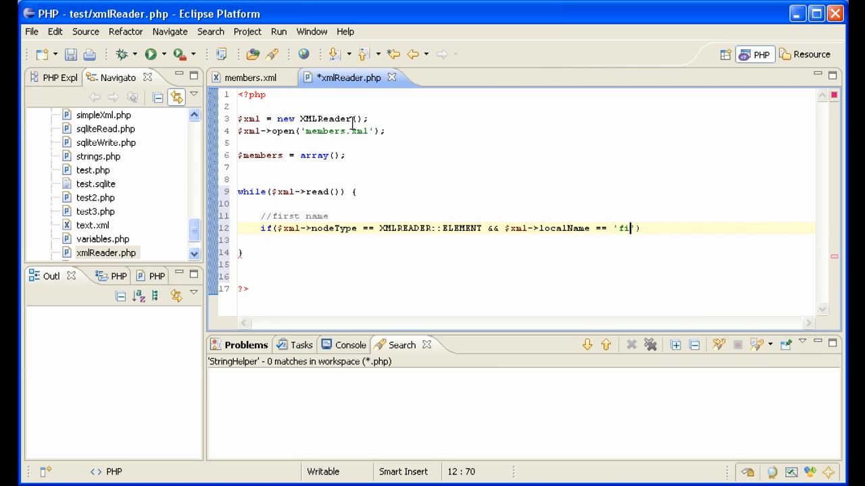
type("rstName')")
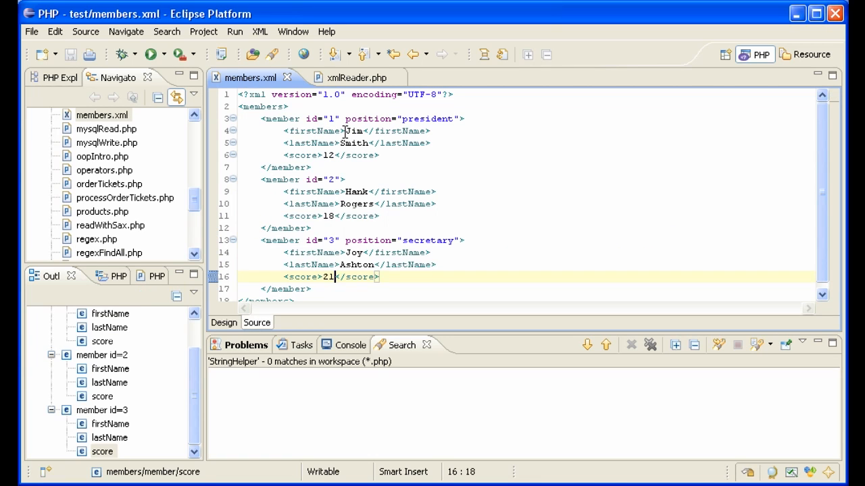
left_click(297, 132)
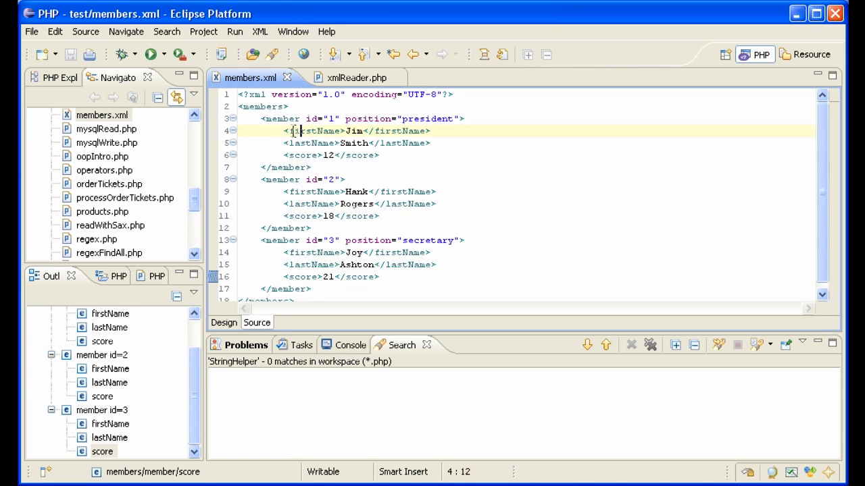
double_click(313, 130)
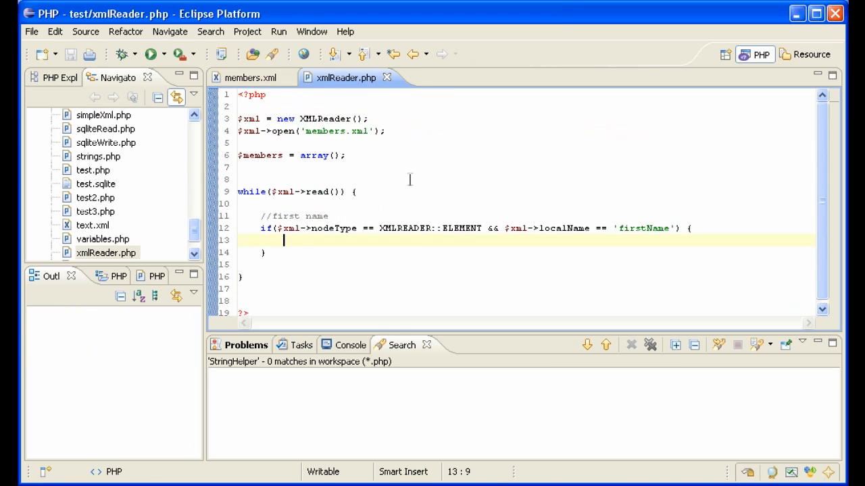
Inside it, call $xml->read(); and echo $xml->value followed by '<br/>'
type("$xml-")
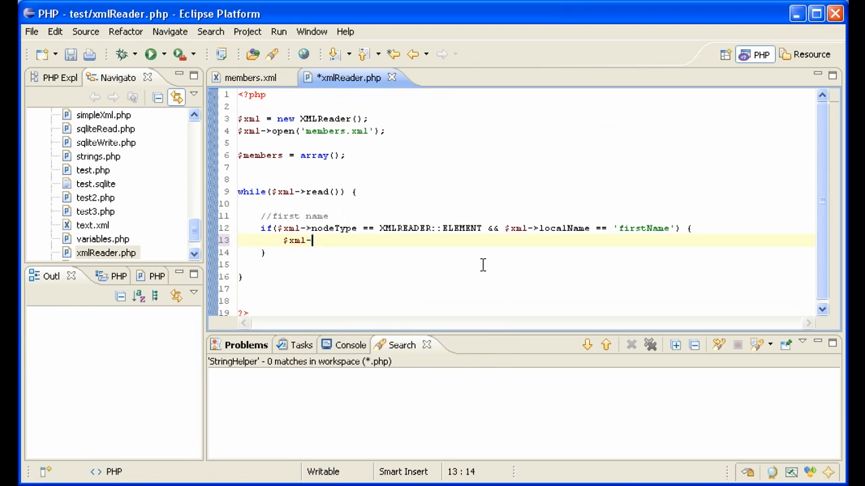
type(">read();")
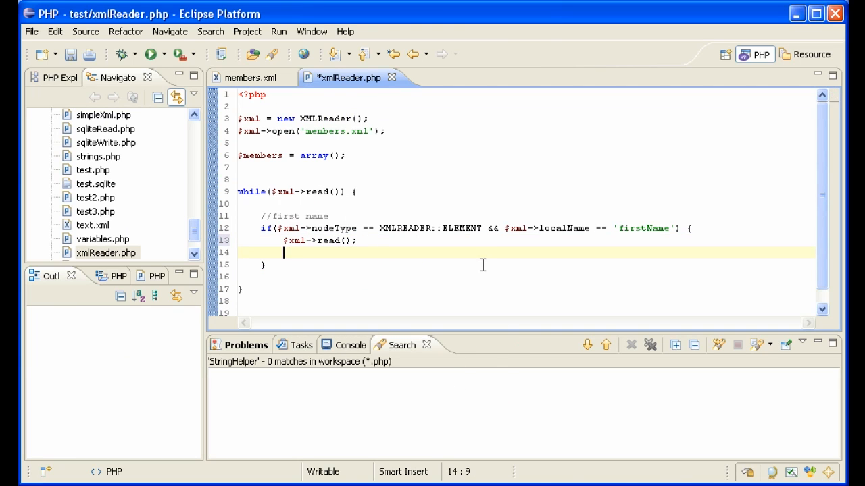
type("echo $")
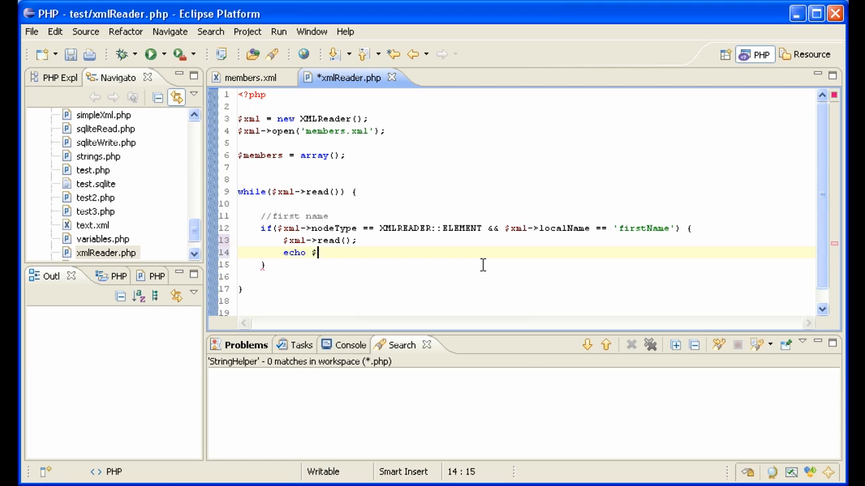
type("xml")
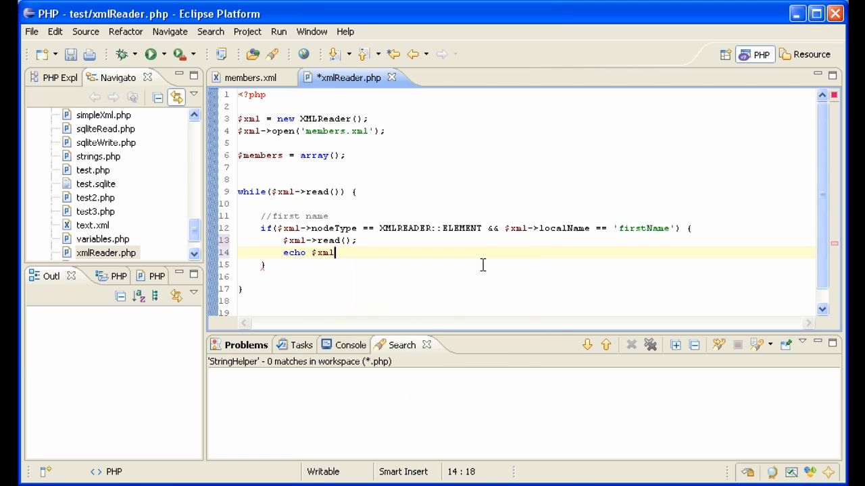
type("->value")
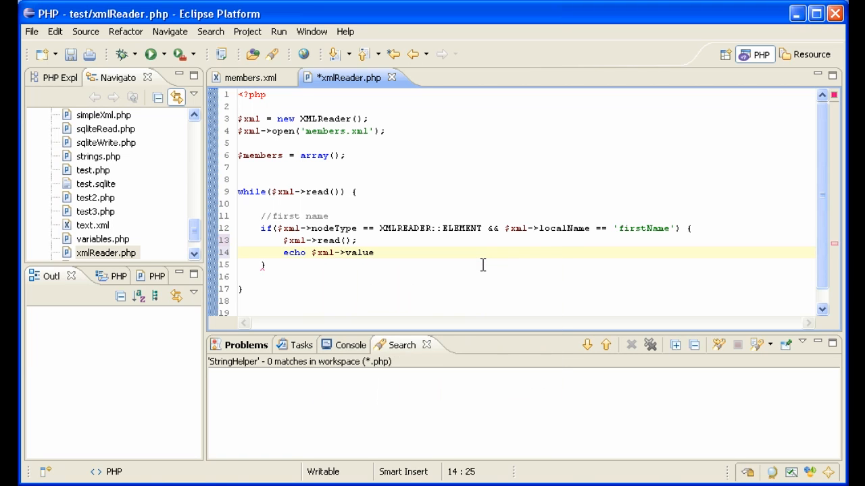
type("j")
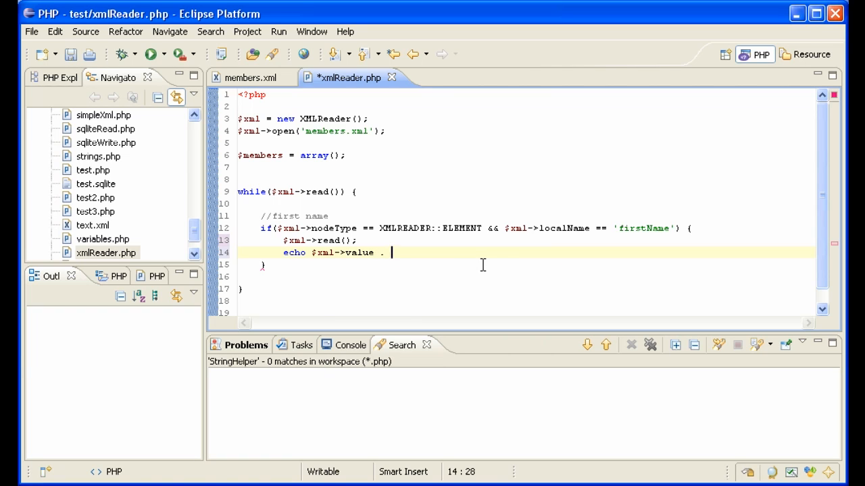
type("'<br/>';")
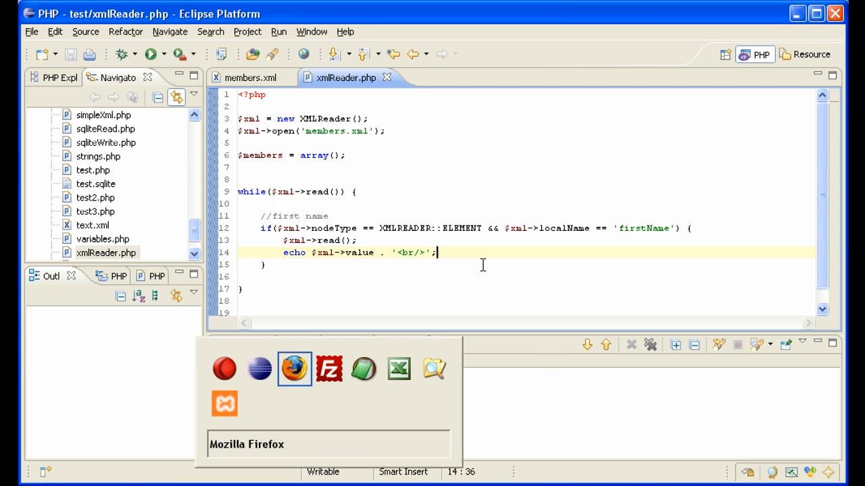
Add a //get member attributes comment at the top of the read loop
left_click(294, 369)
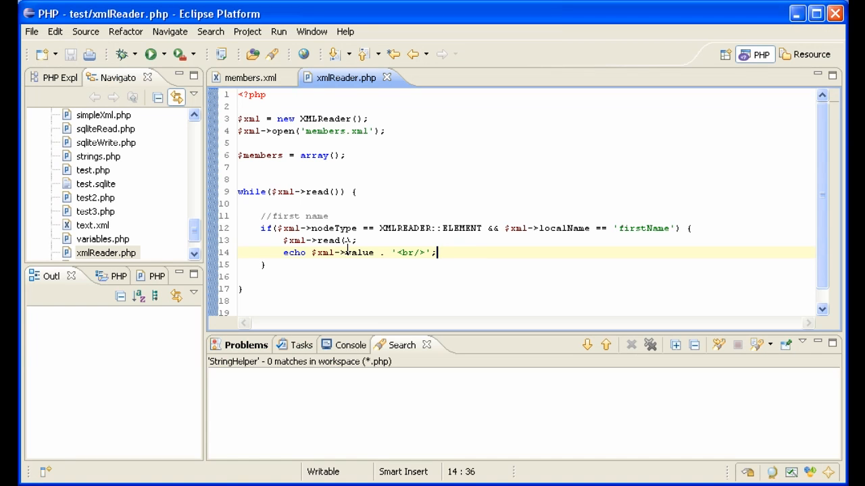
left_click(250, 77)
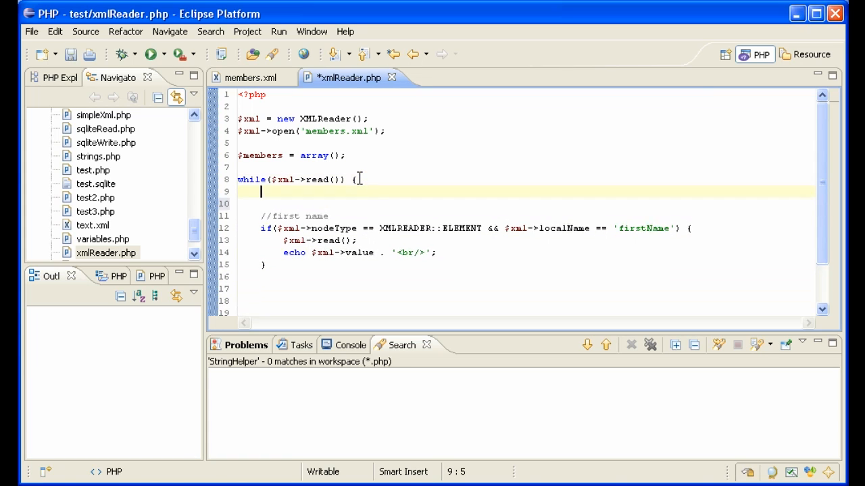
type("//get")
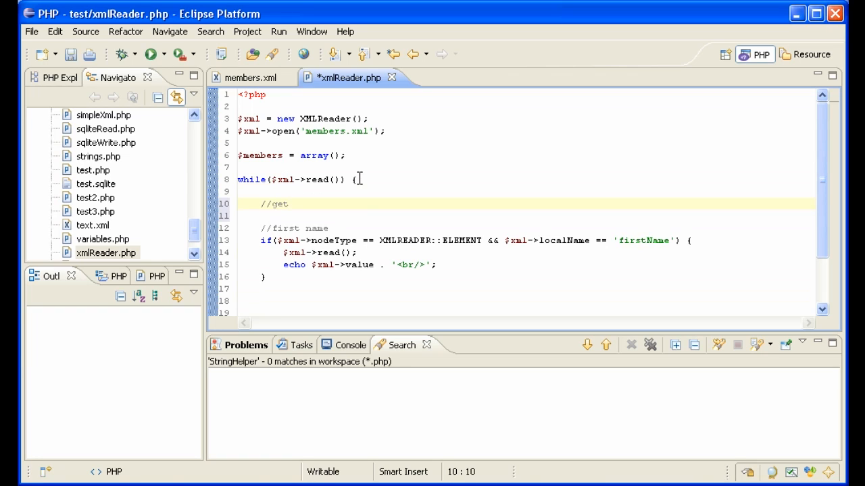
type("member")
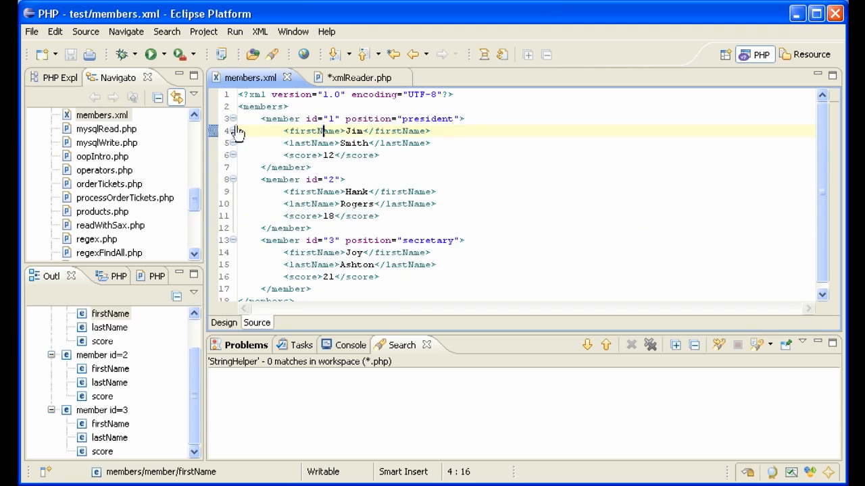
left_click(343, 77)
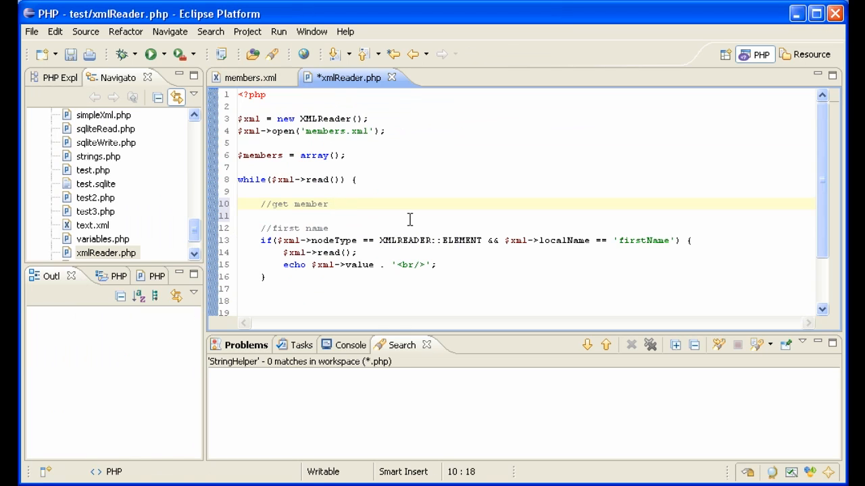
type("attributes")
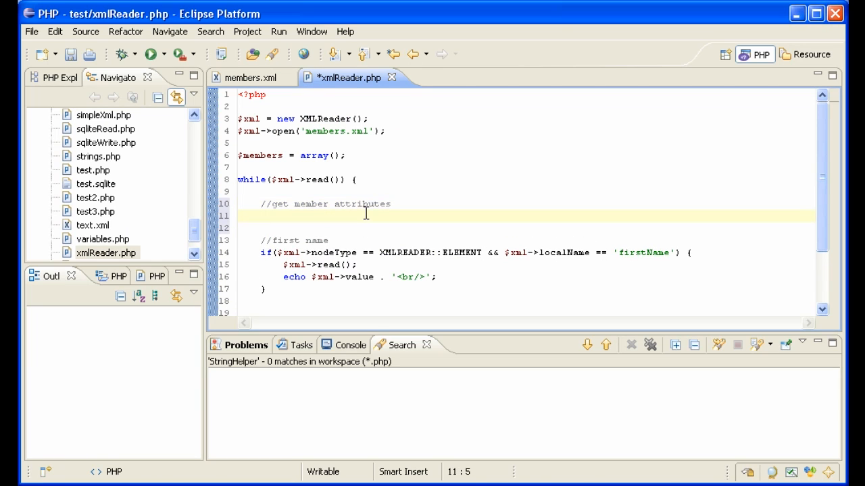
Begin an if testing $xml->nodeType == XMLREADER::ELEMENT and $xml->localName for the member element
type("if($xml")
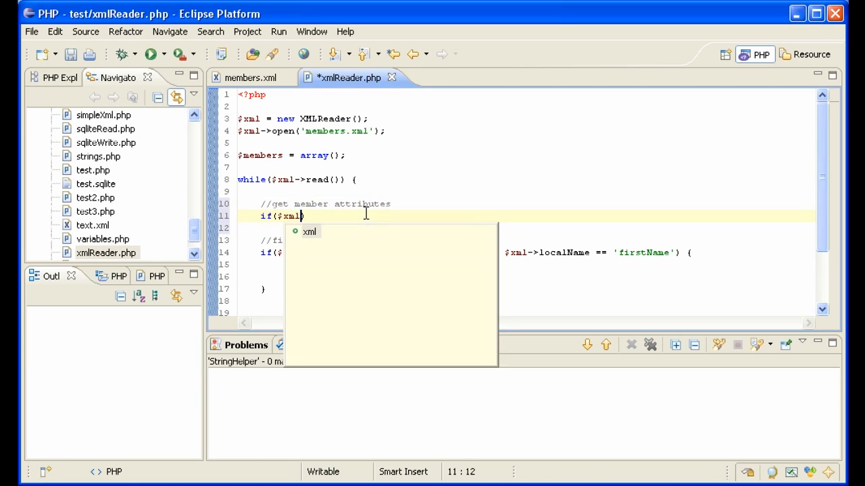
type("node")
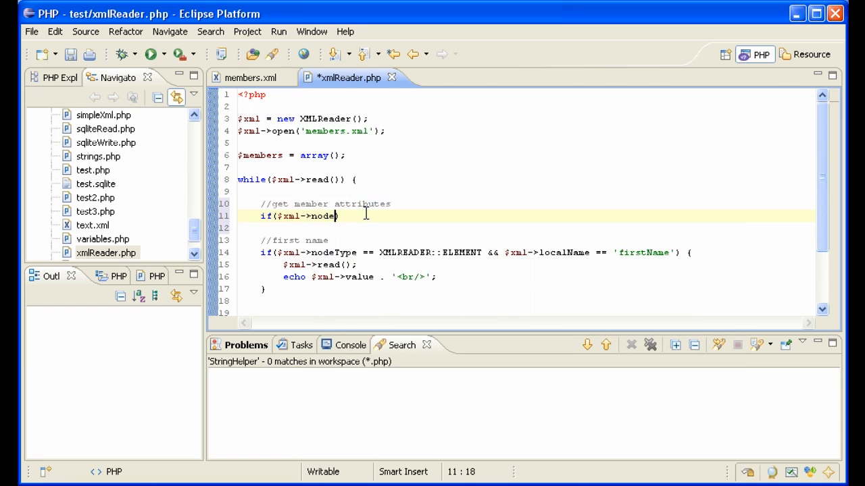
type("Type == XMLREADER::ELEMENT &&")
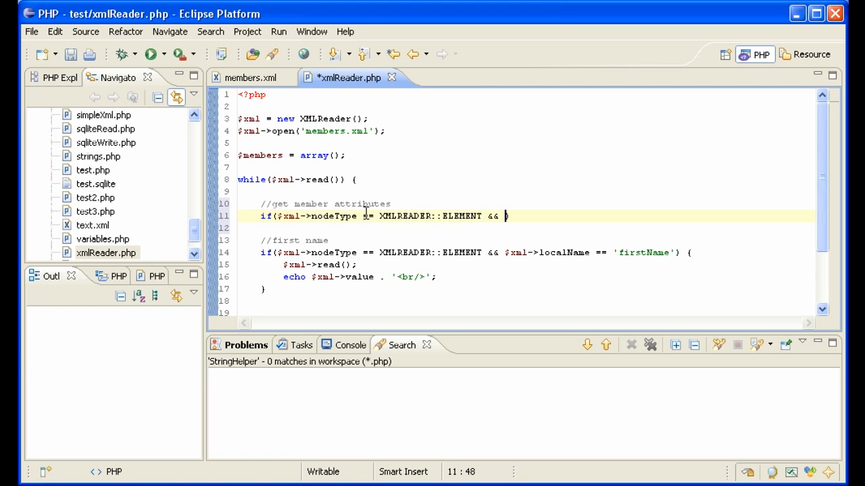
type("$xml->loa")
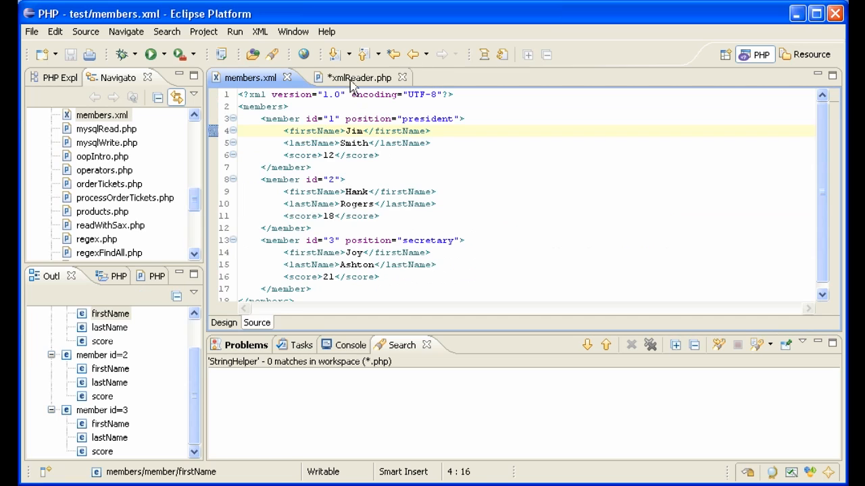
In the member branch, set $member = array() and $member['id'] = $xml->getAttribute('id')
left_click(358, 77)
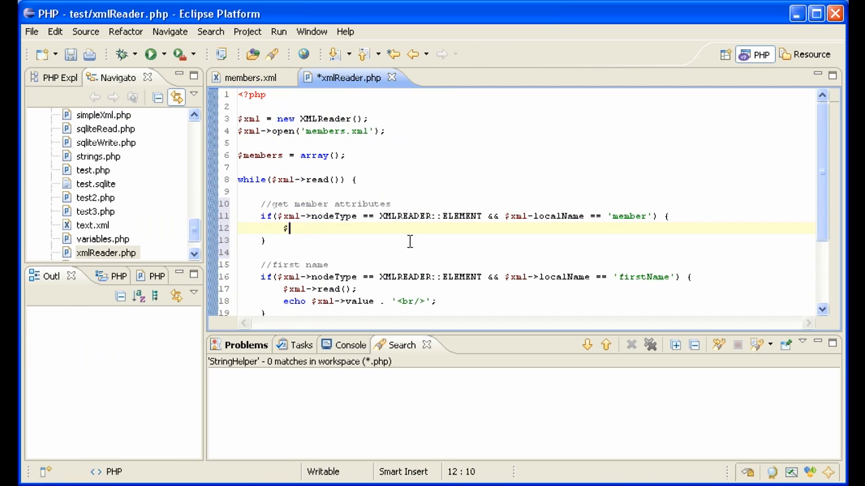
type("member = array();")
type("$member")
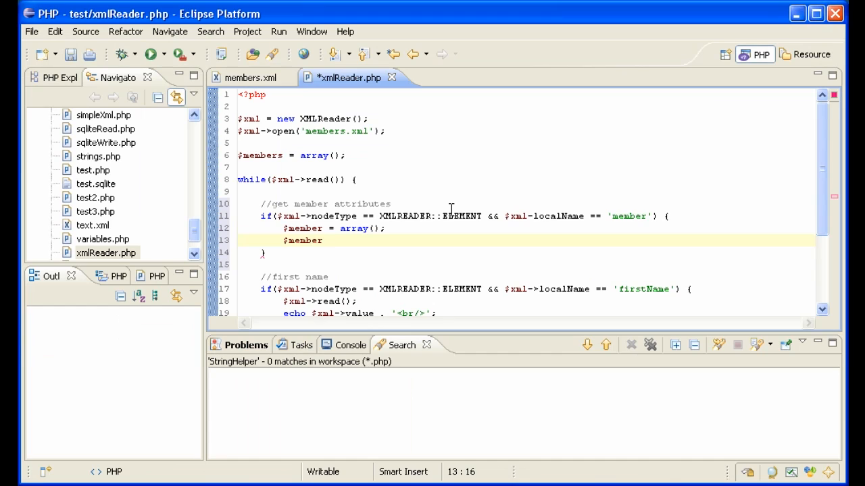
type("['id'] =")
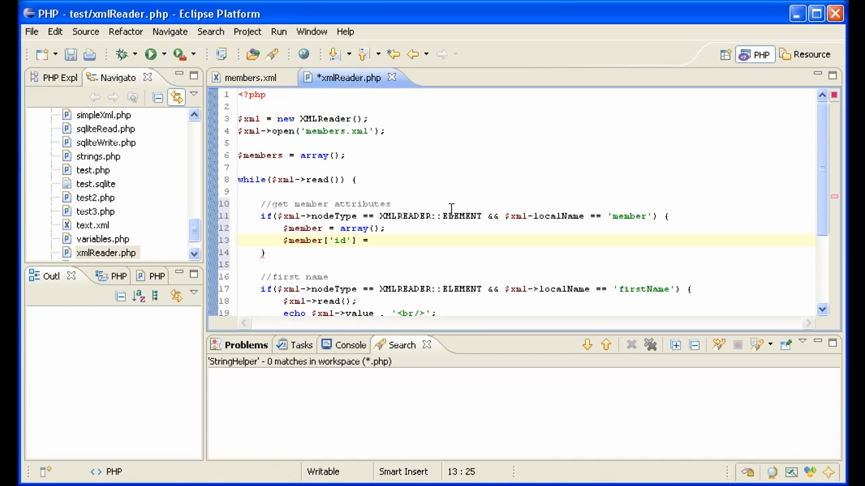
type("$xml->")
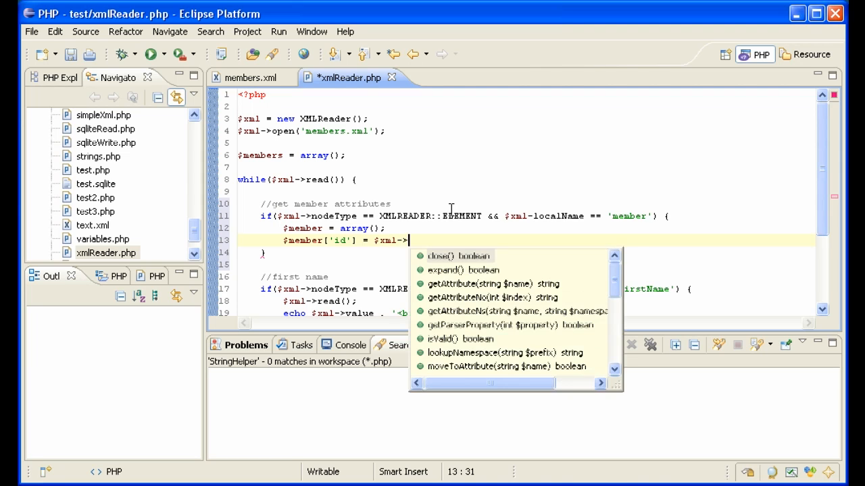
type("getAttribute('id');")
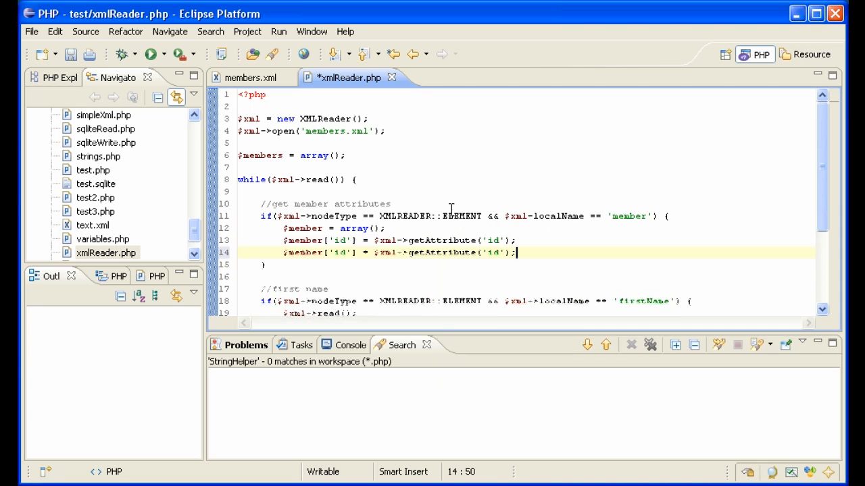
Store $member['position'] via getAttribute('position'), checking the attribute name in members.xml
left_click(254, 77)
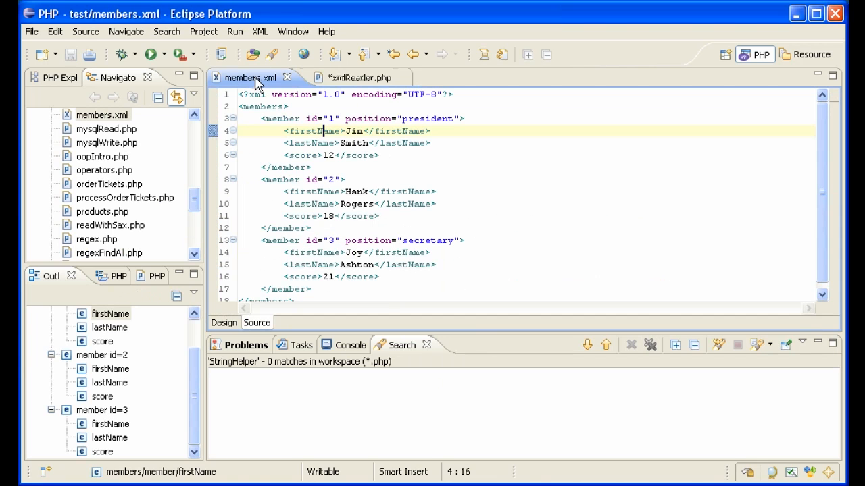
double_click(368, 118)
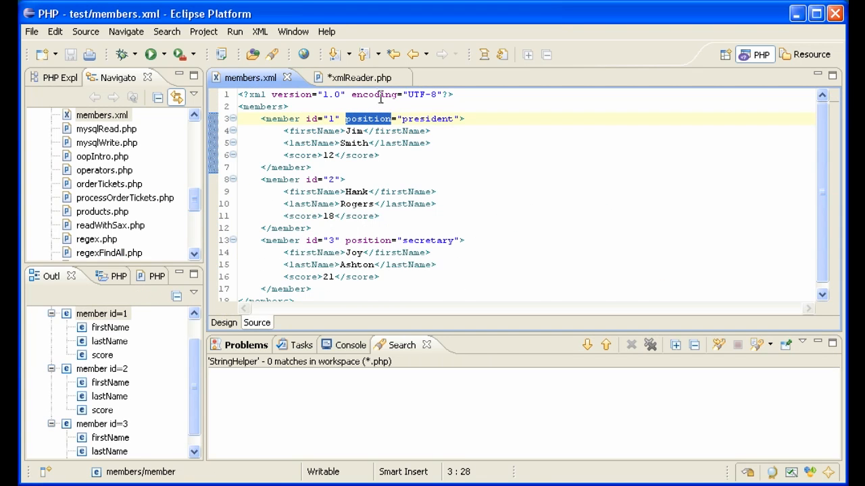
left_click(346, 77)
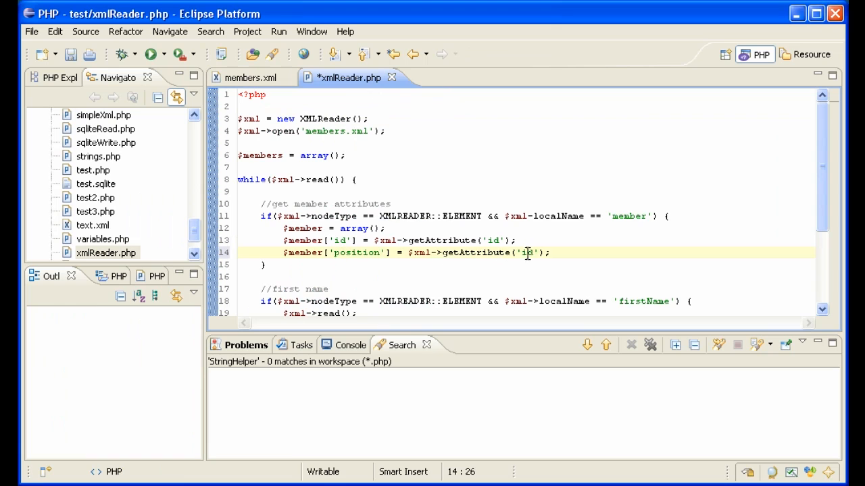
type("position")
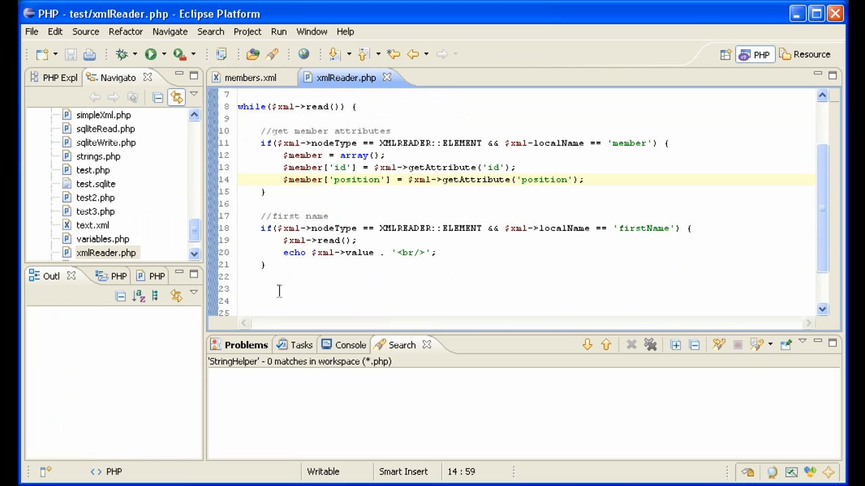
left_click(254, 77)
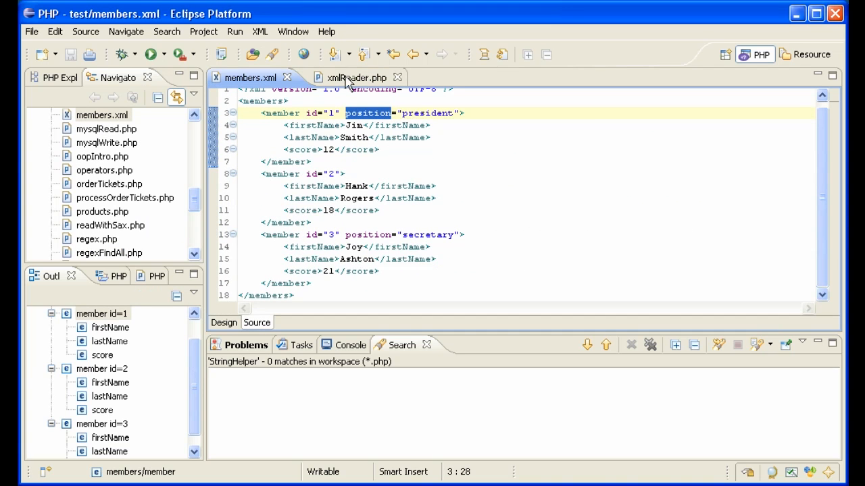
left_click(354, 77)
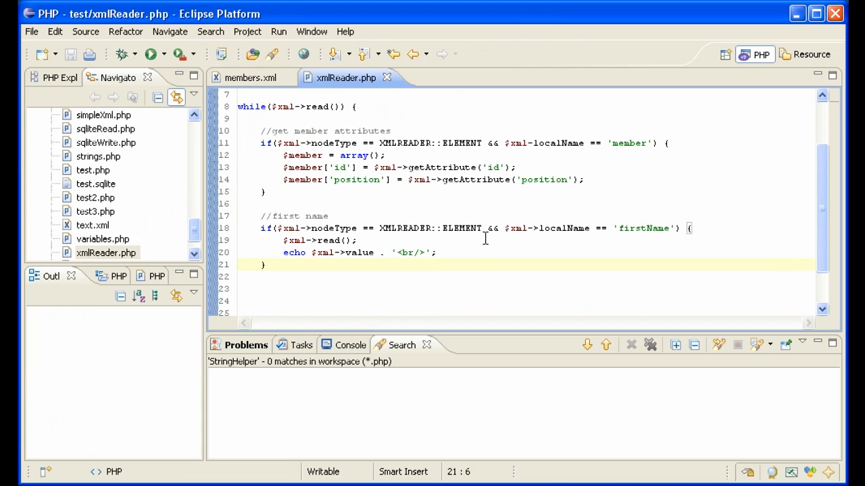
Replace every 'first' with 'last' in the selected copied lines to form the lastName check
left_click(265, 265)
type("las")
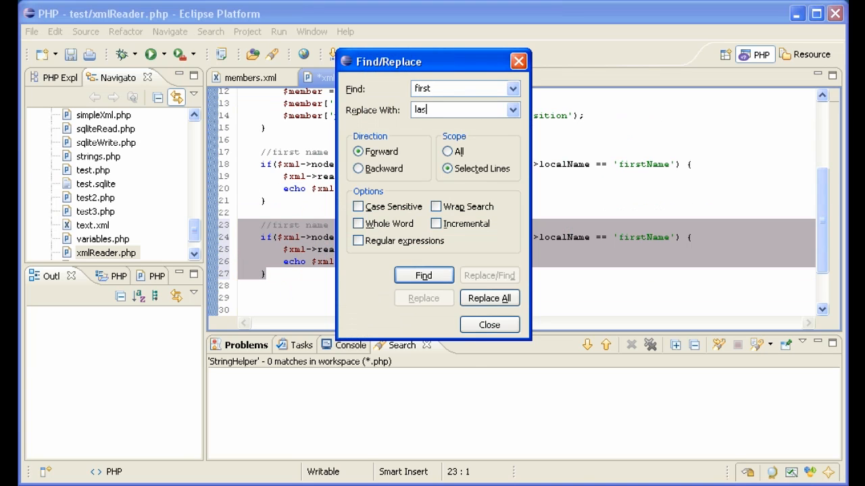
left_click(490, 299)
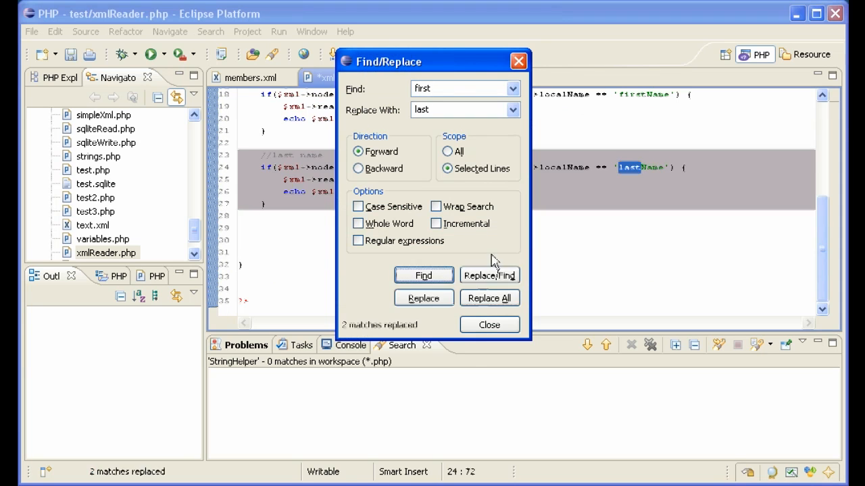
left_click(489, 324)
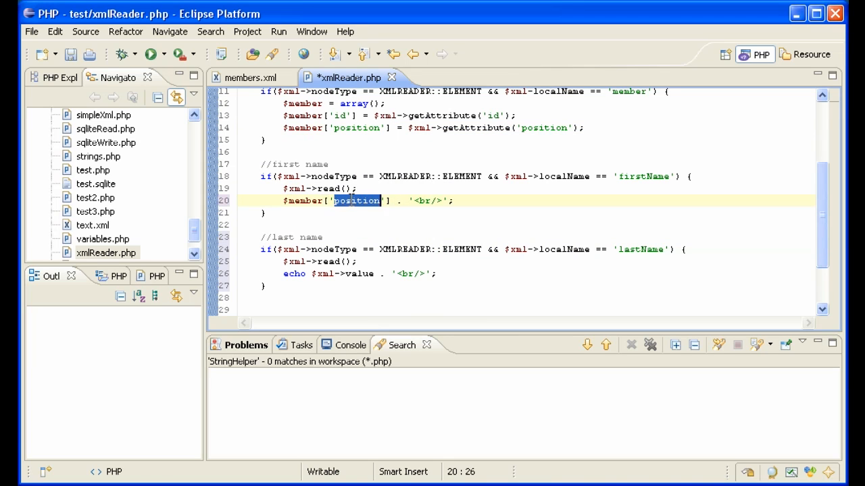
Assign $member['firstName'] = $xml->value; and rename the duplicated lastName key to score
type("firstName")
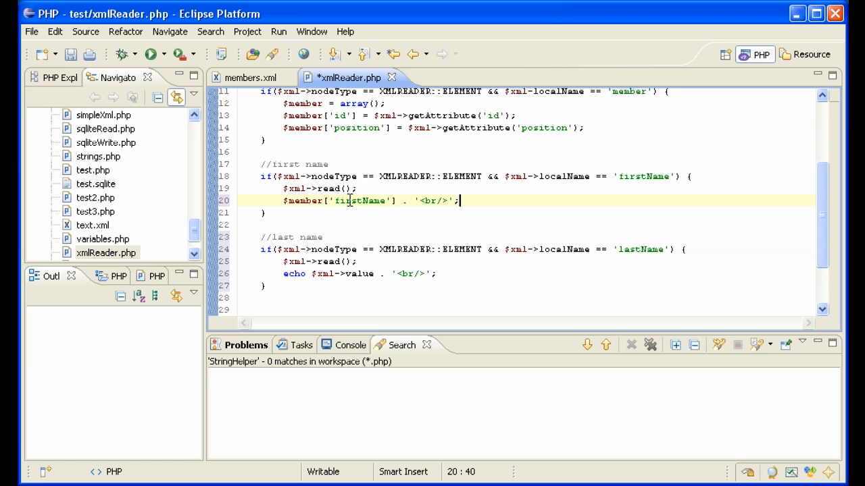
type("= $xml")
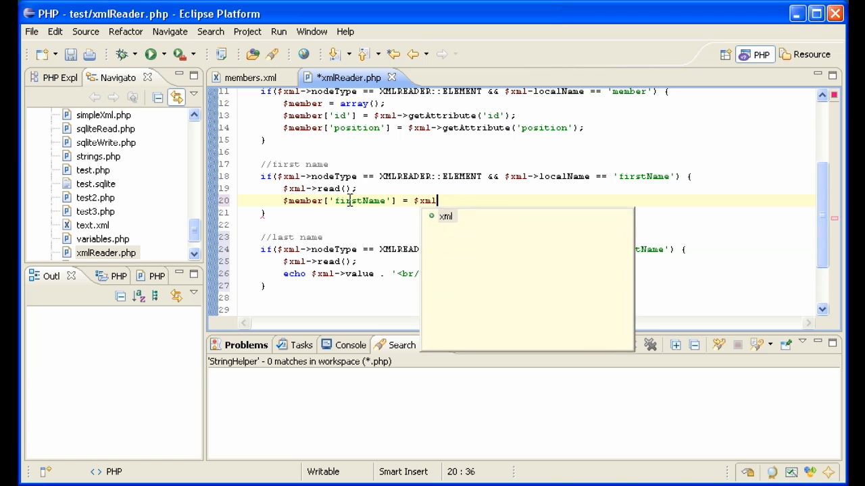
type("->value;")
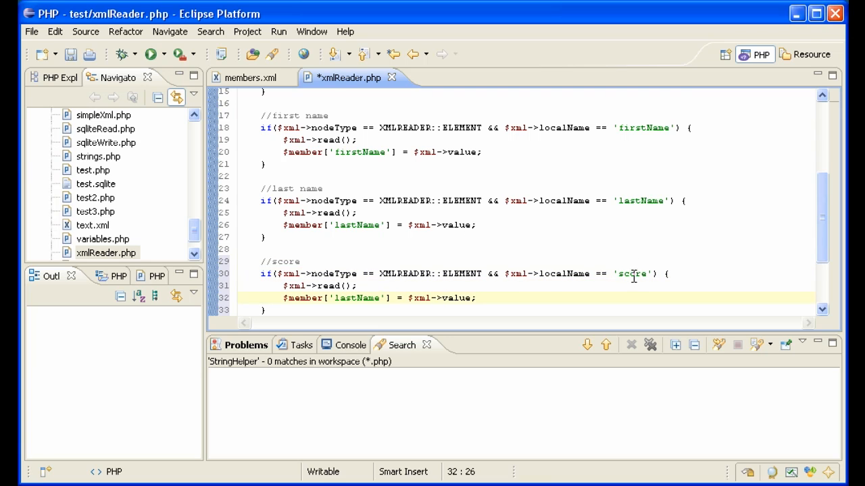
double_click(632, 273)
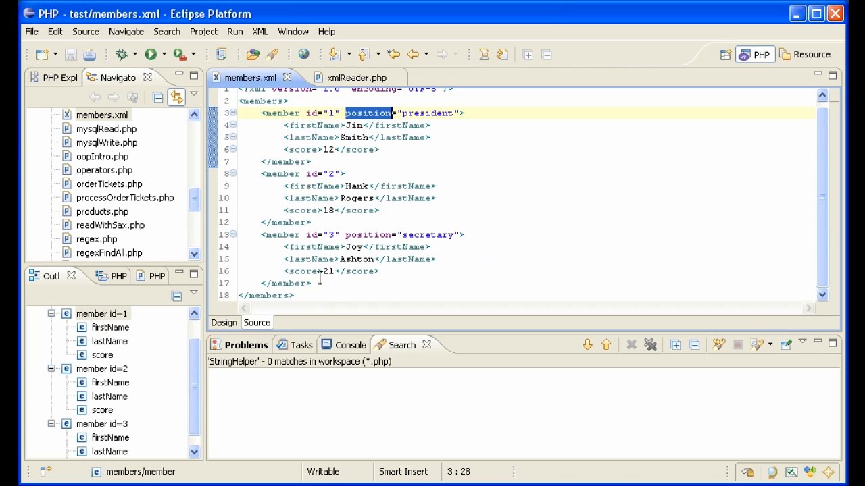
left_click(346, 77)
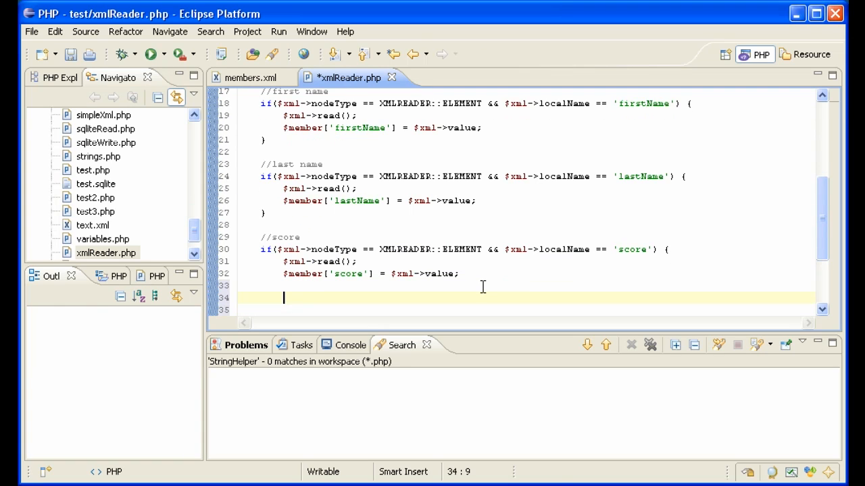
Write the comment //since this is the last element, add the member array to the collection
type("//since")
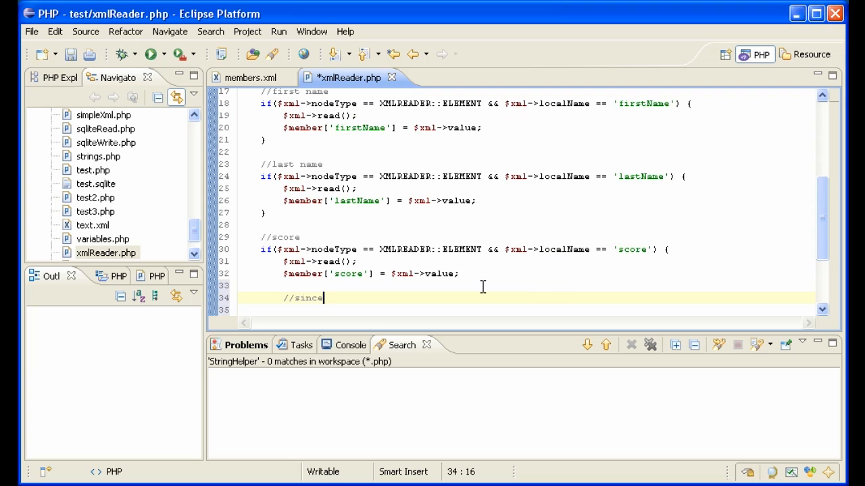
type("this is")
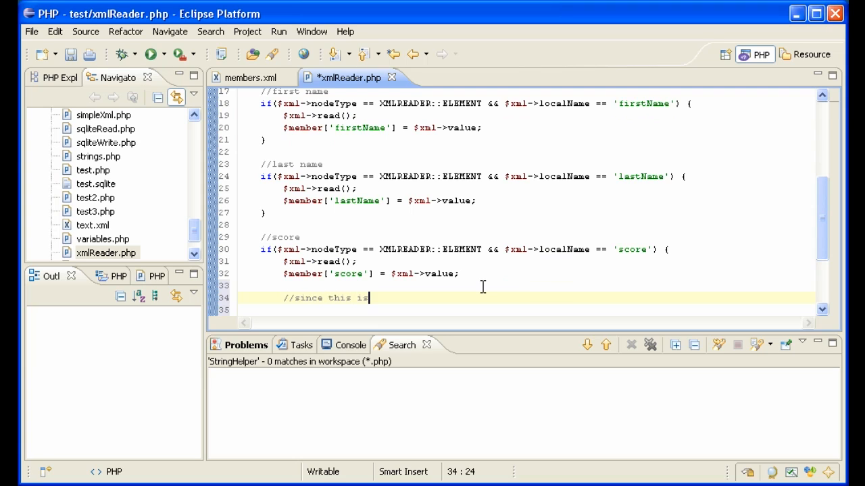
type("the")
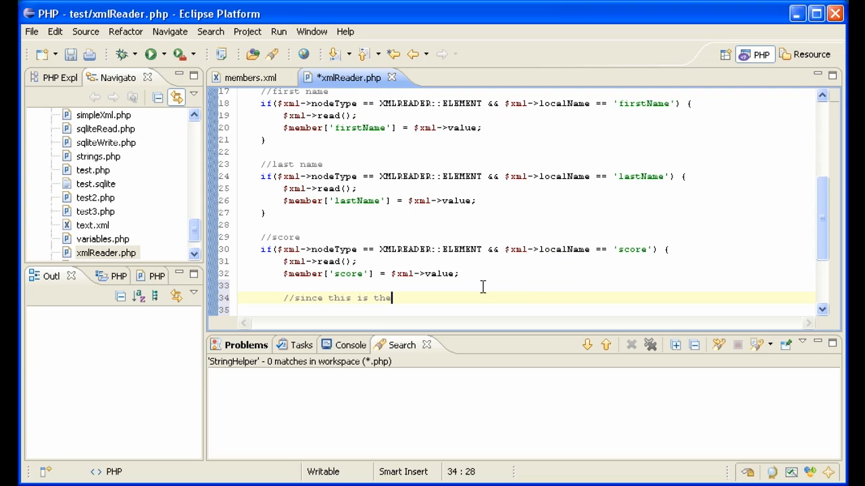
type("last element, add")
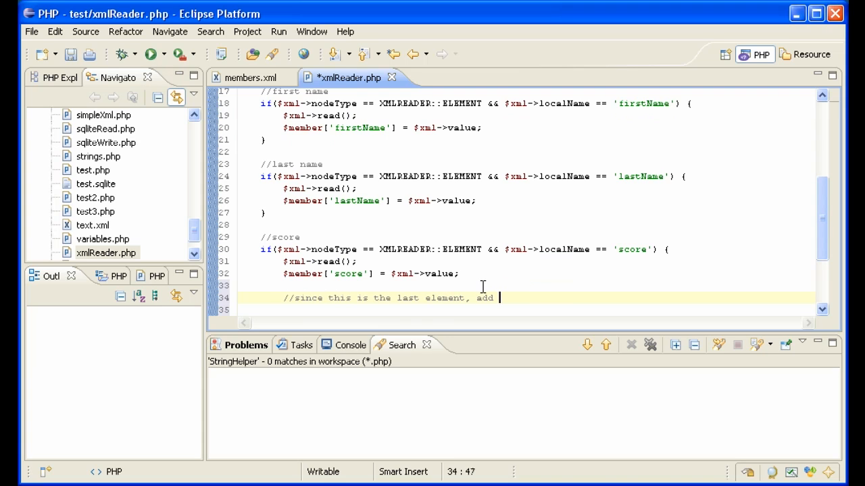
type("the member array to the")
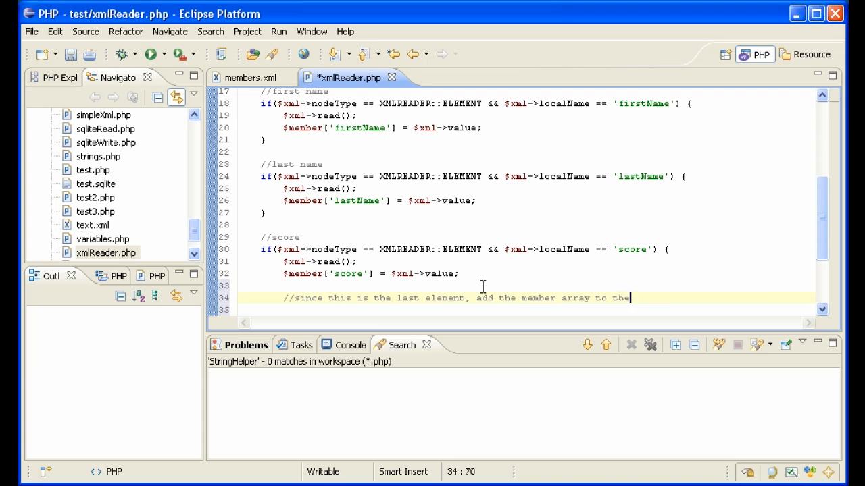
type("collection")
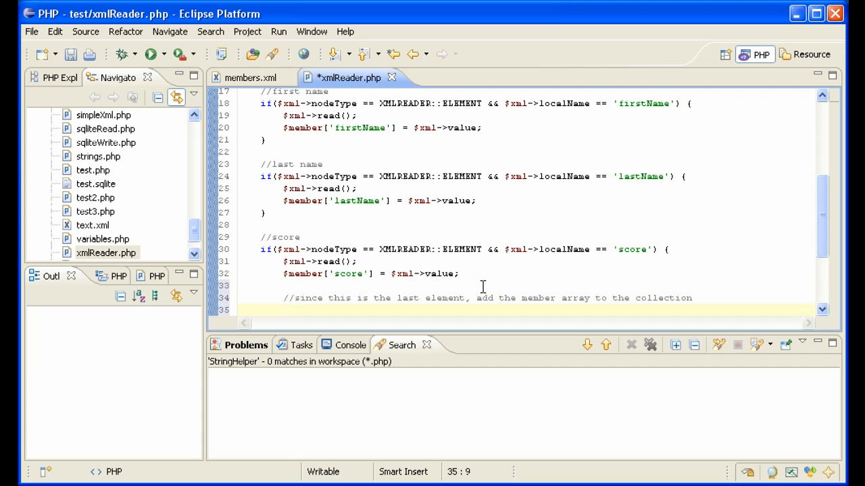
Append the record with $members[] = $member; inside the score branch
type("$members[]")
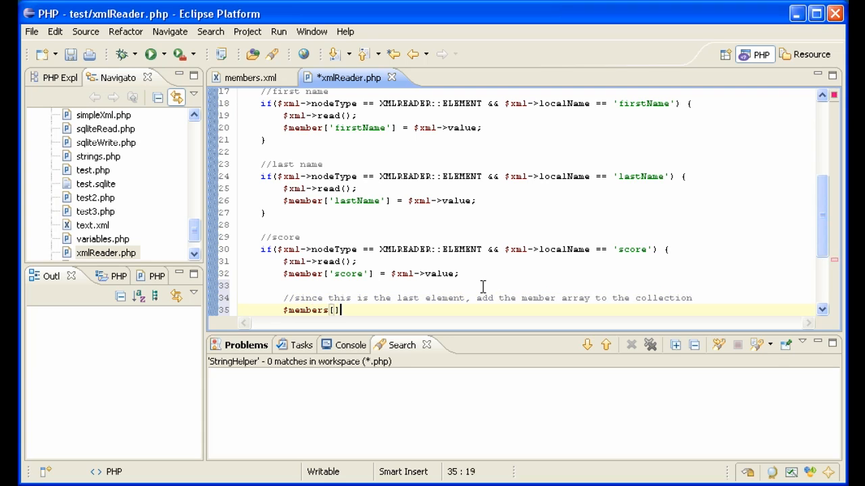
type("=")
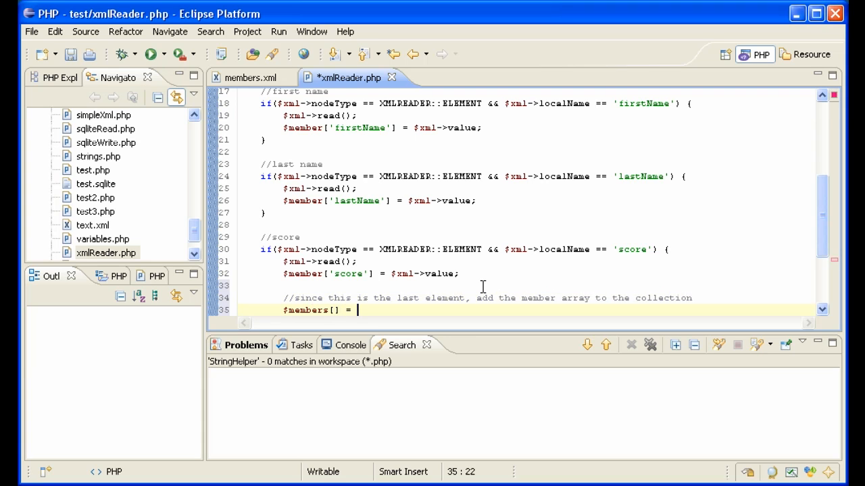
type("$mem")
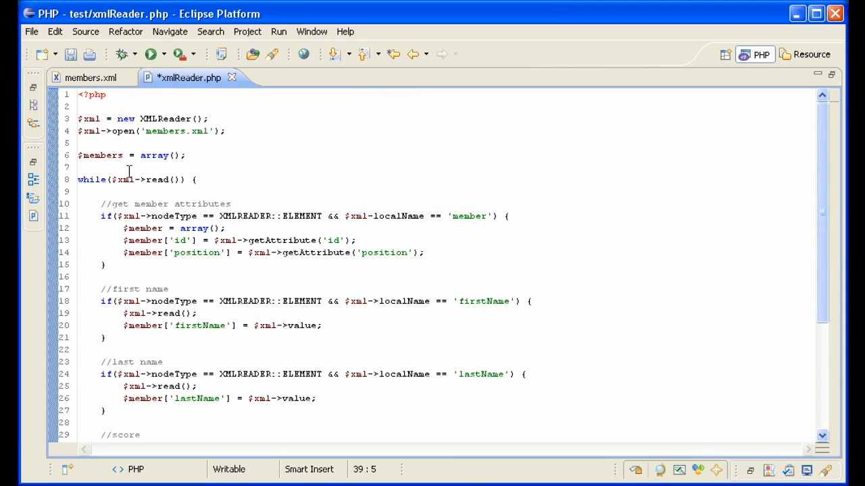
scroll("down", 3)
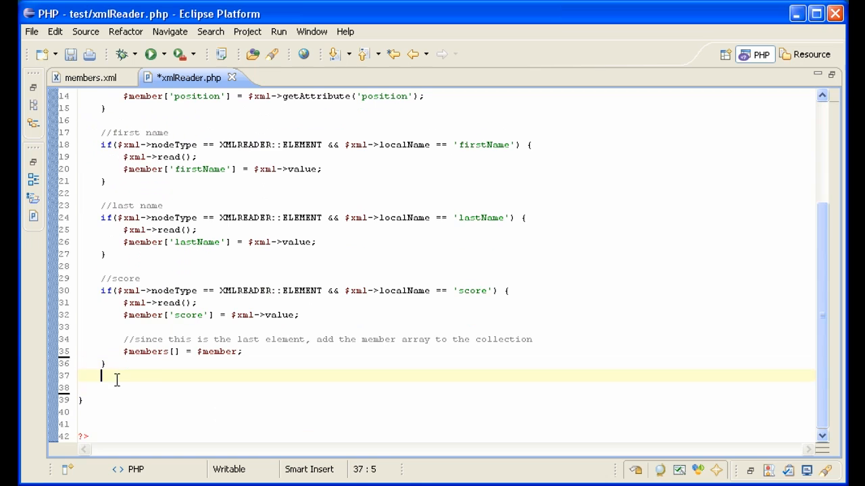
scroll("up", 3)
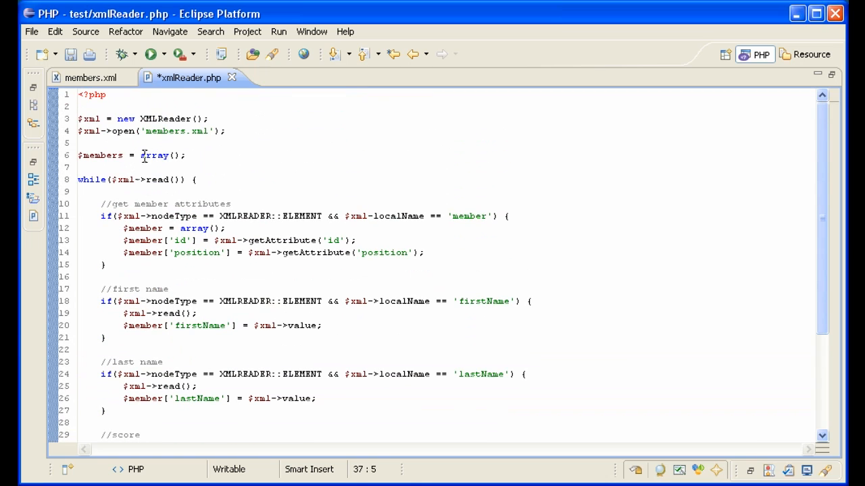
scroll("down", 3)
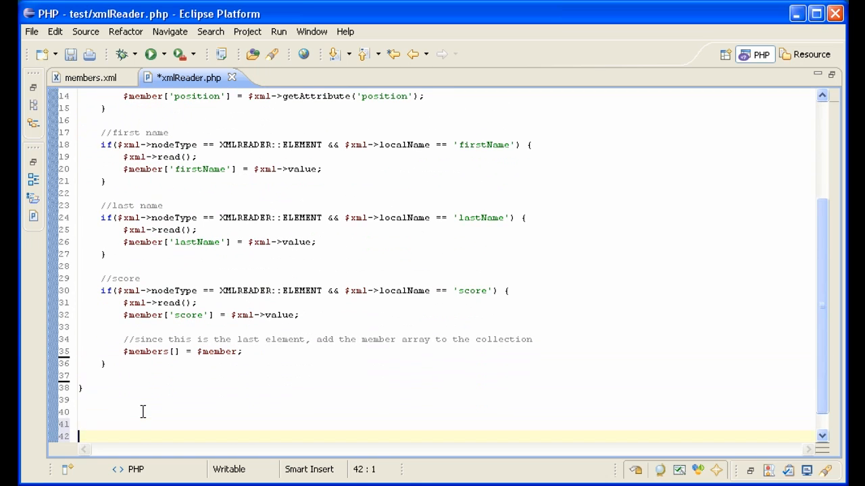
Echo displayMembers($members) after the read loop
type("echo display")
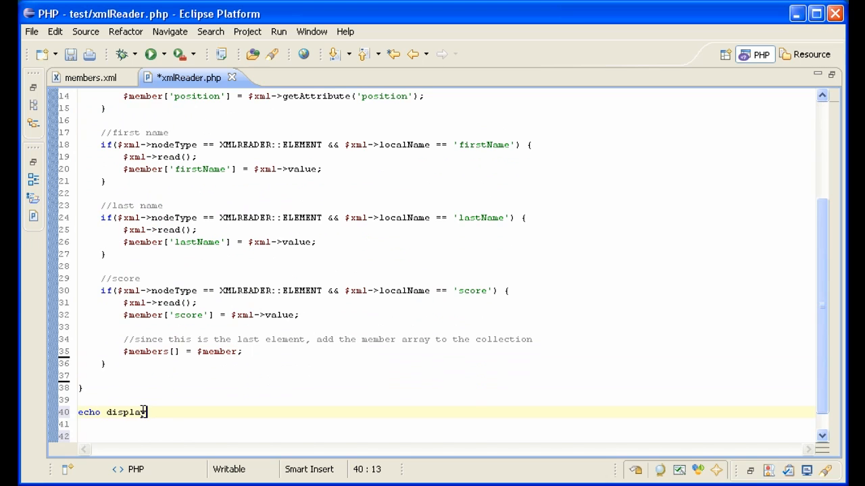
type("Memb")
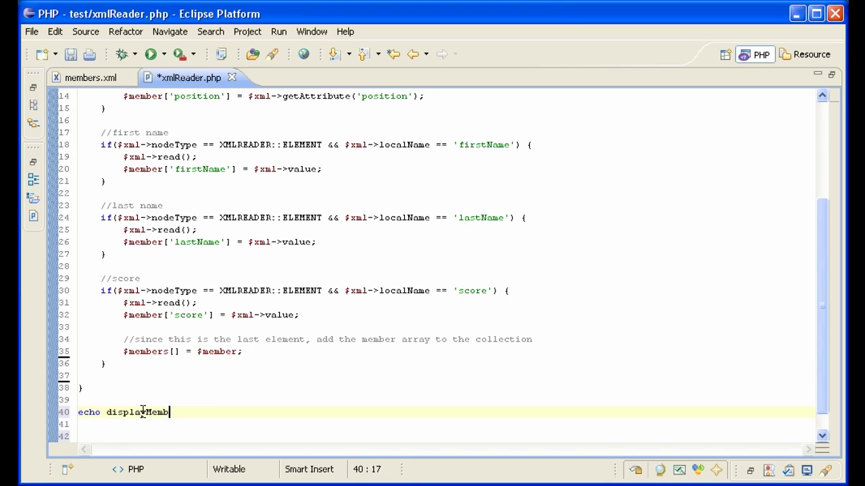
type("ers($members);")
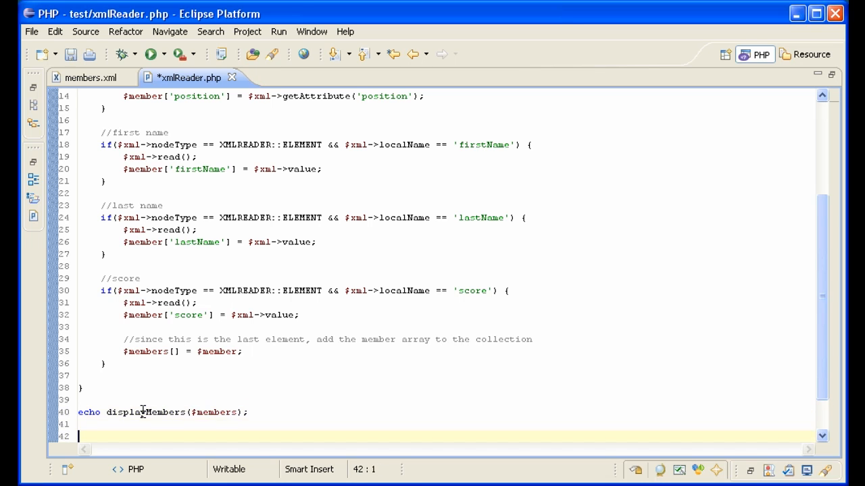
Define function displayMembers($members) with its count check and foreach loop stub
type("fu")
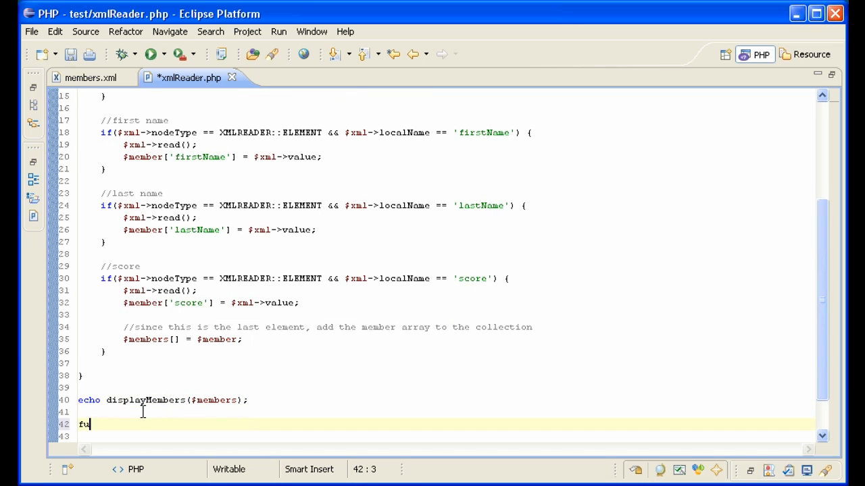
type("nction displayMembers(")
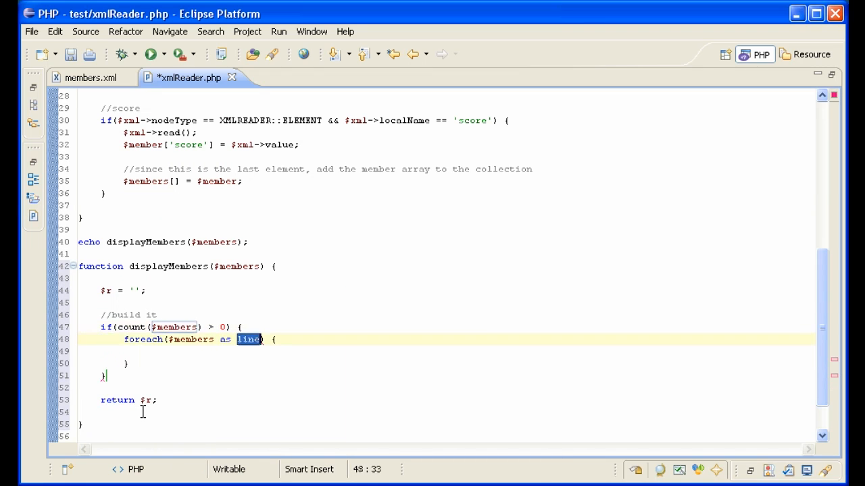
type("$member")
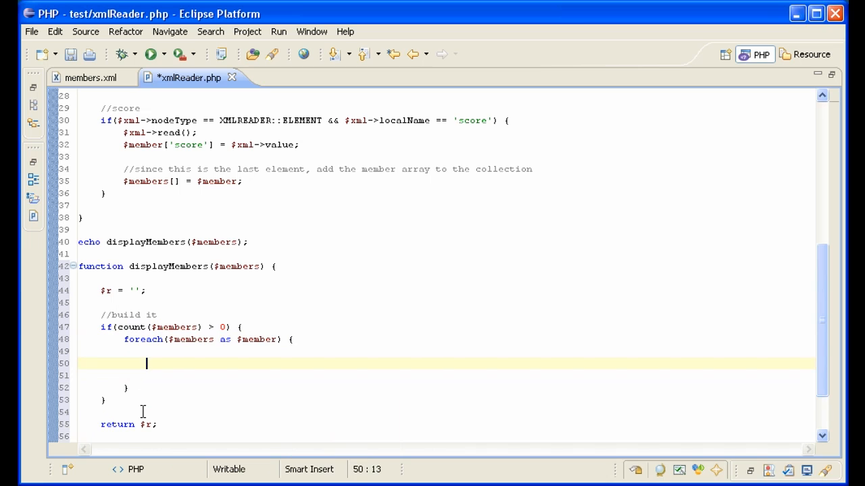
key("Up")
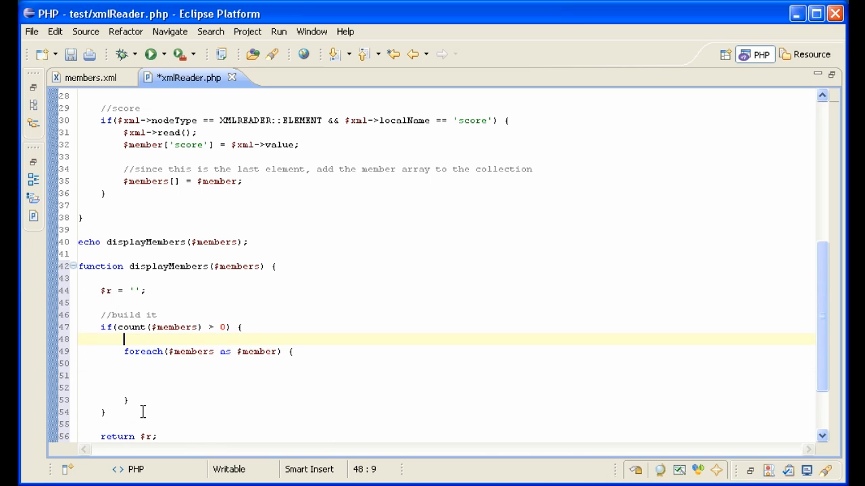
Wrap the foreach output in $r .= '<table>' and $r .= '</table>'; lines
type("$r .= '<tab.e';")
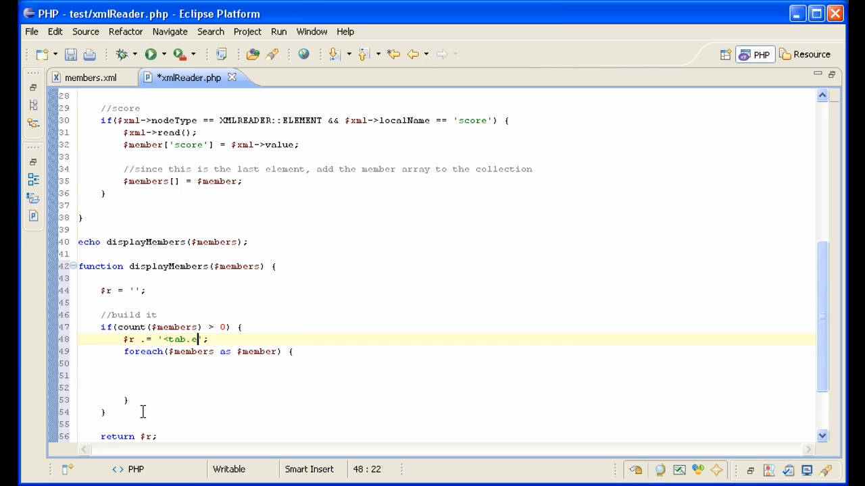
type("ble>")
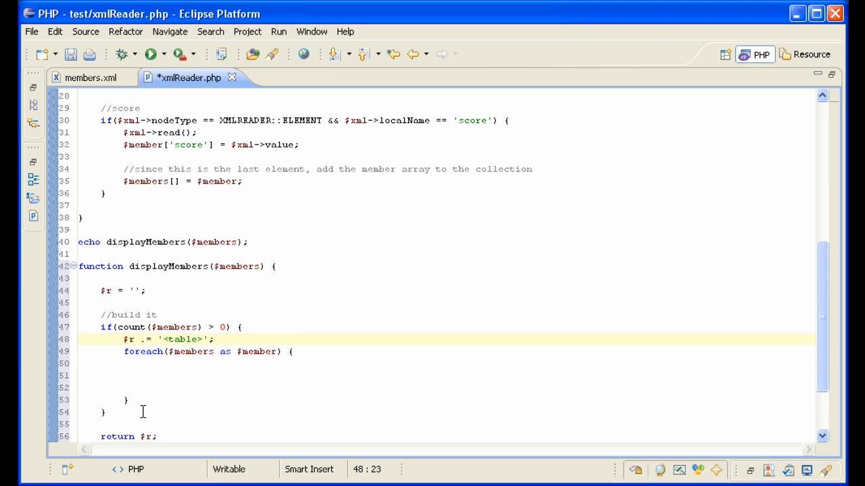
left_click(137, 414)
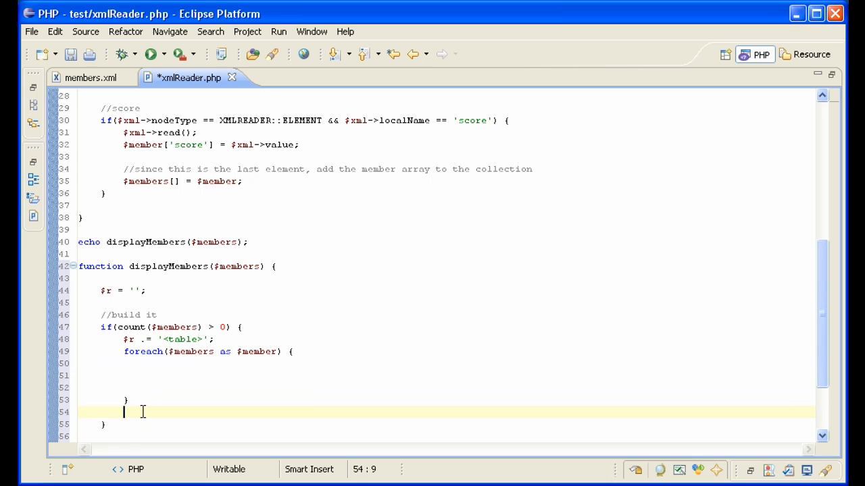
type("$r .= '</table>';")
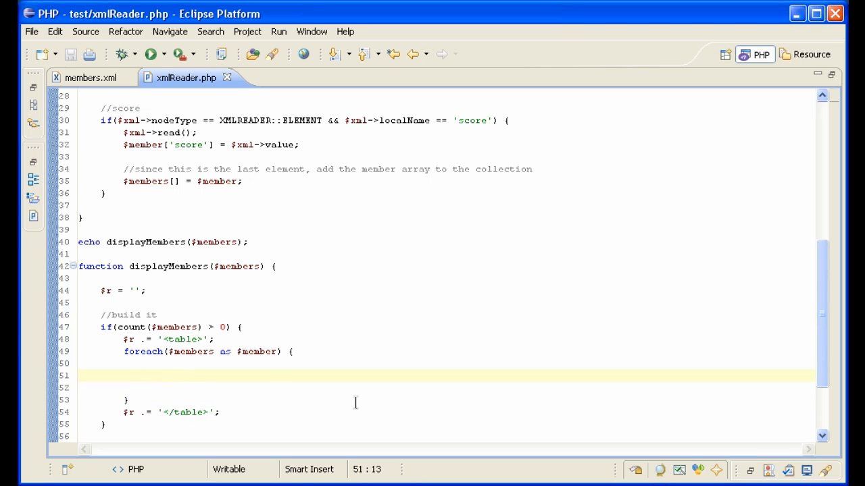
Add <tr> and <td style='background-color:#eee; padding:3px'> cells for $member['id'] and firstName
type("rr")
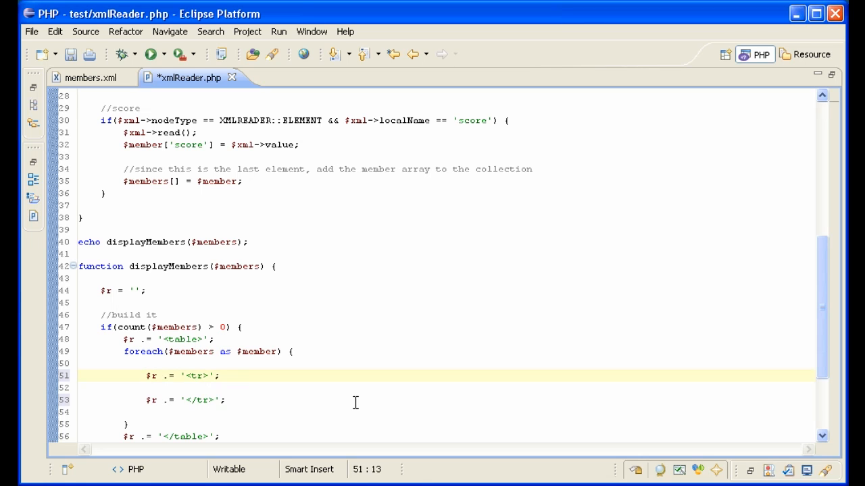
type("rr")
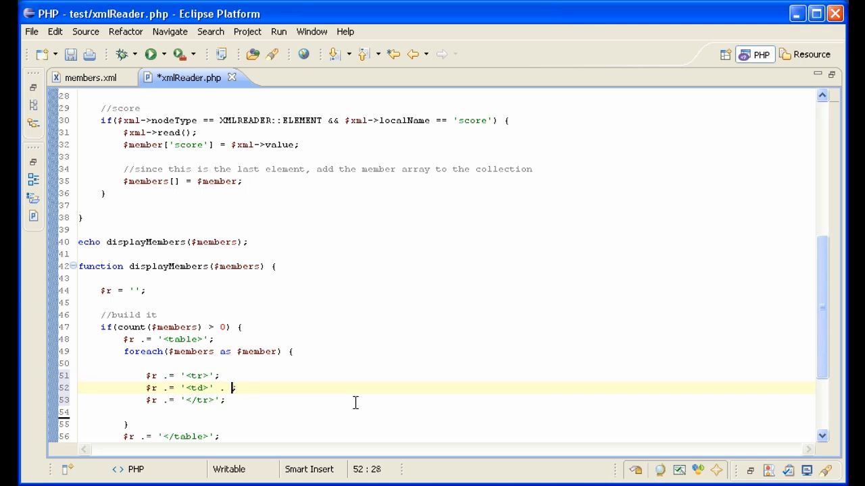
type("$member")
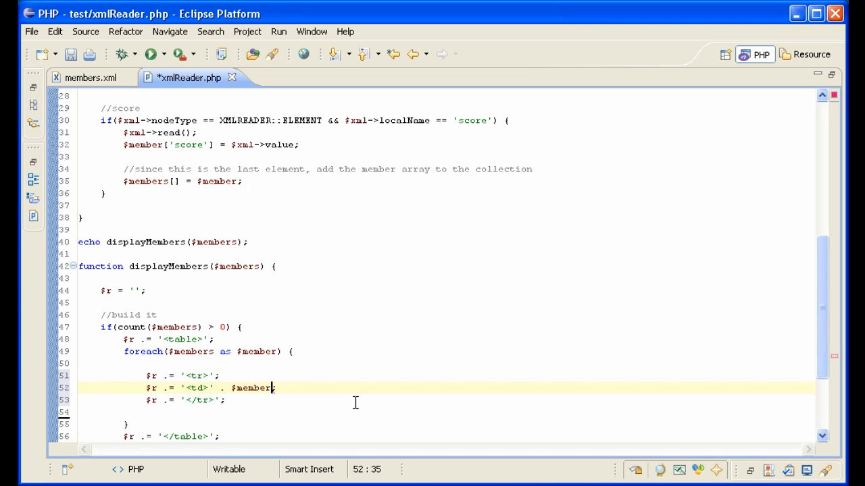
type("['id'];")
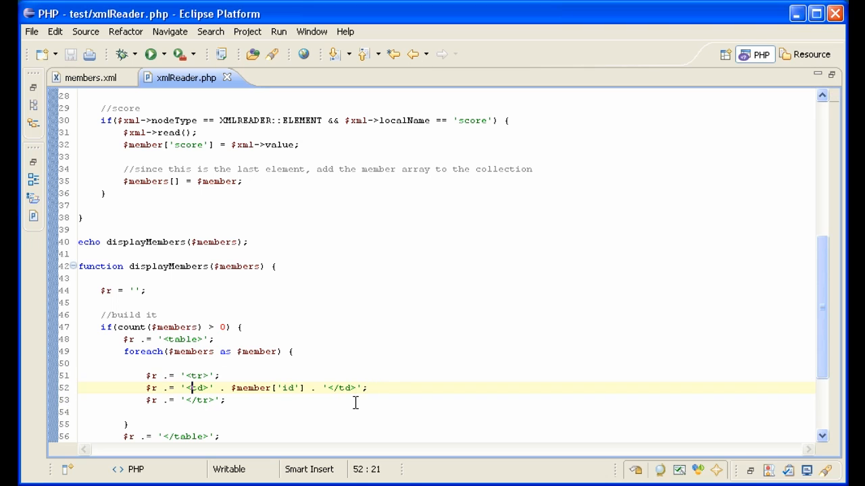
type("style=''")
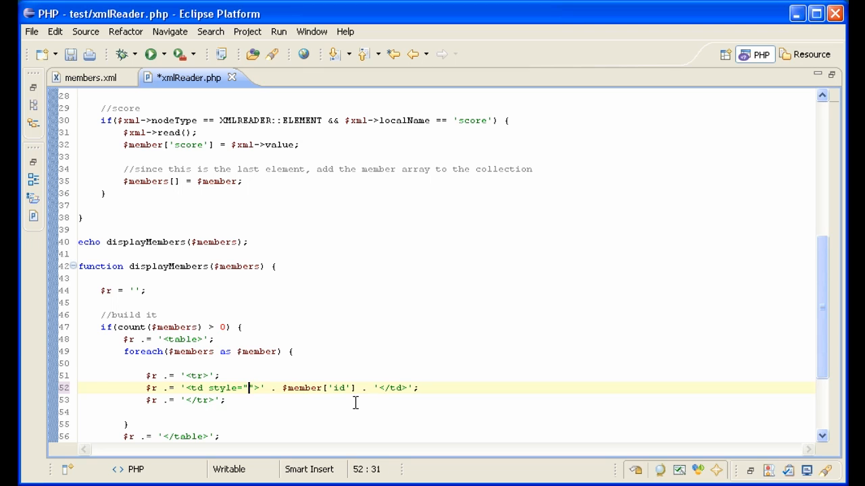
type("background-")
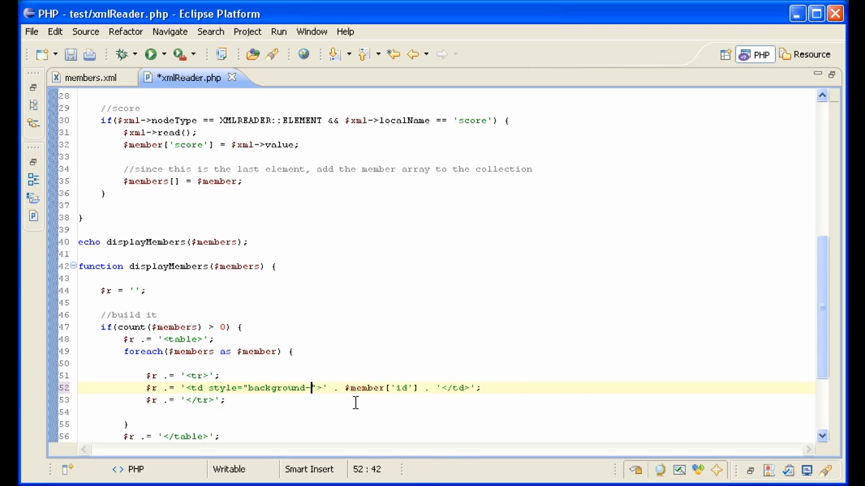
type("color:")
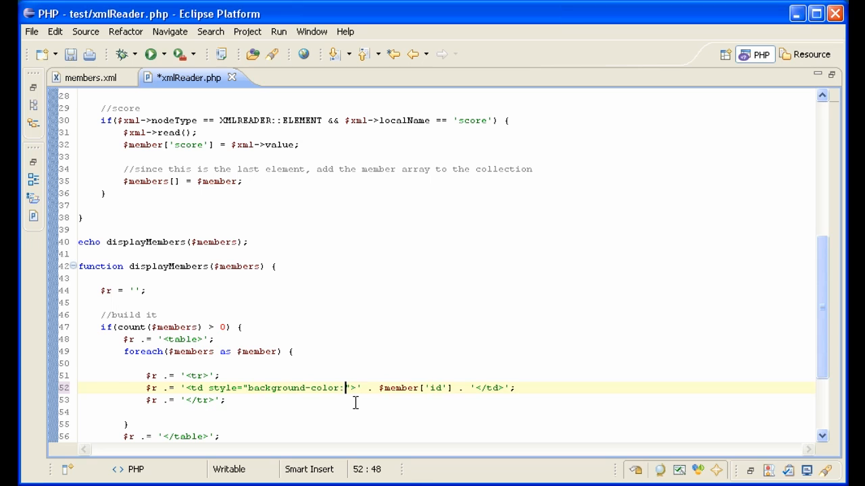
type("#eee;")
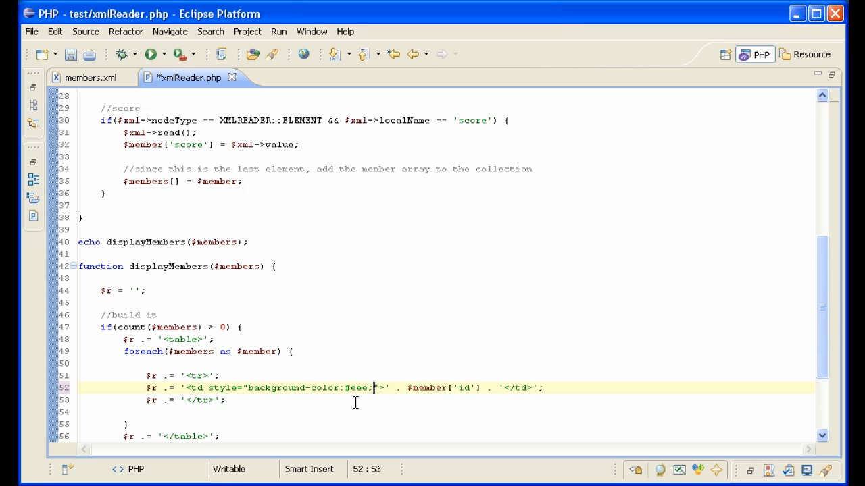
type("padding:3px")
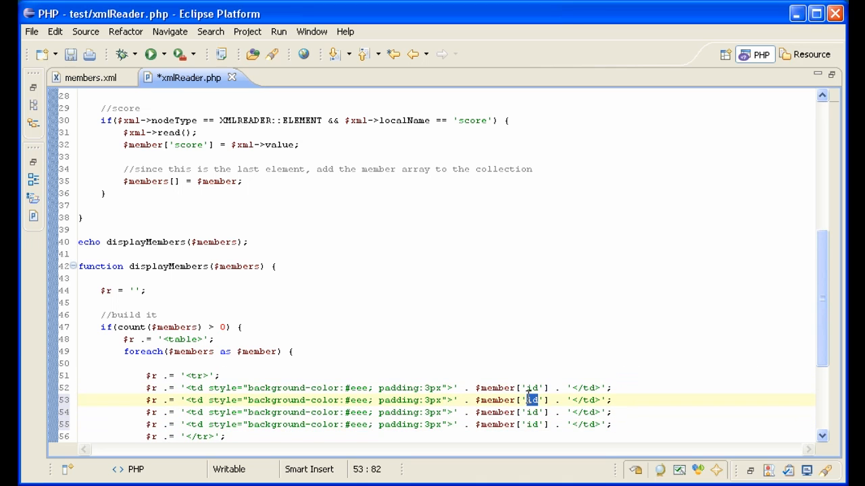
type("firstName")
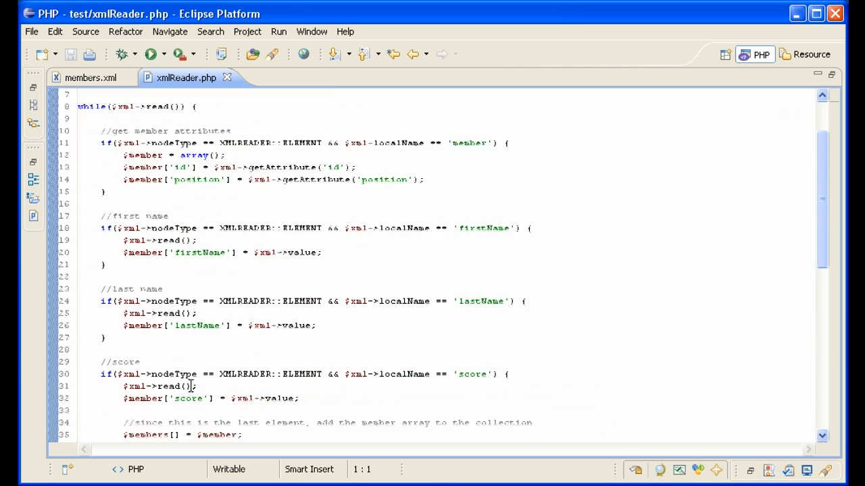
scroll("down", 3)
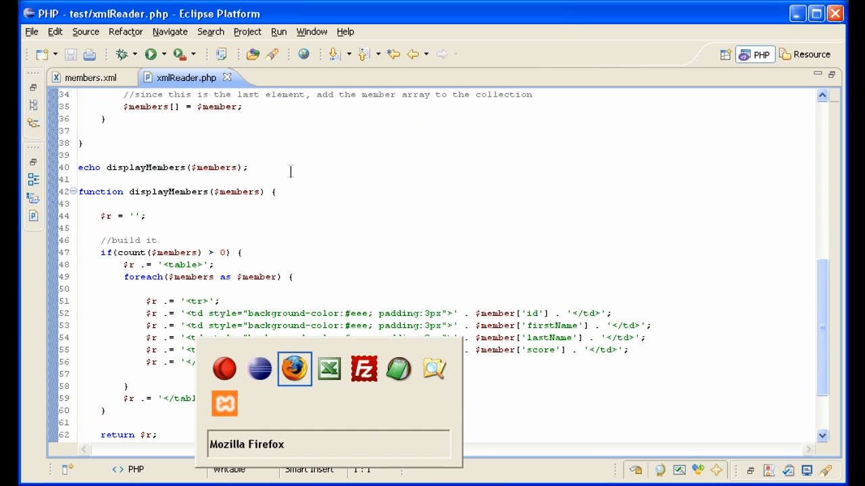
left_click(294, 368)
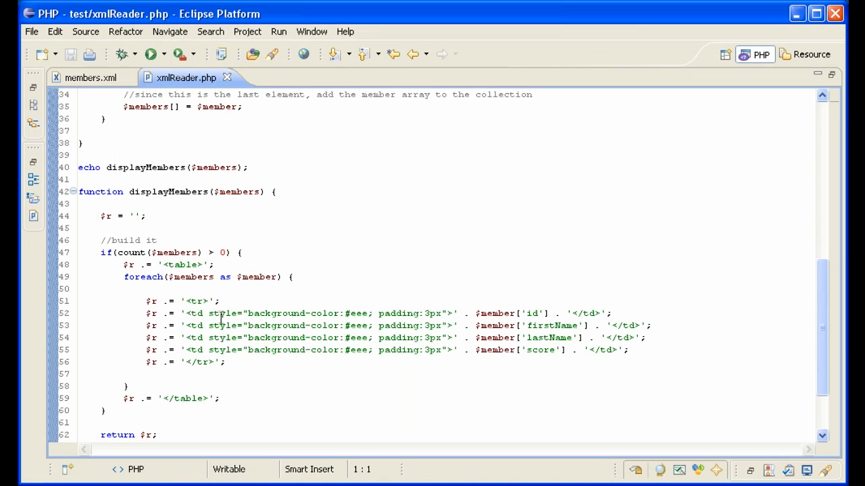
mouse_move(217, 277)
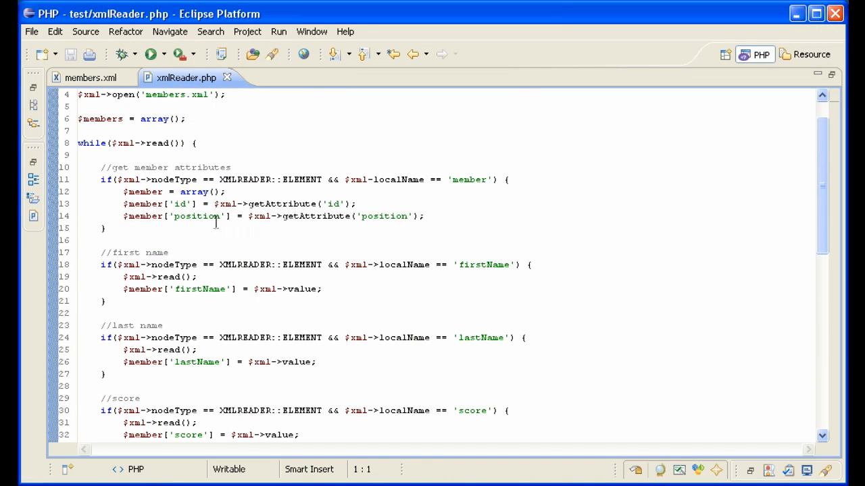
mouse_move(303, 204)
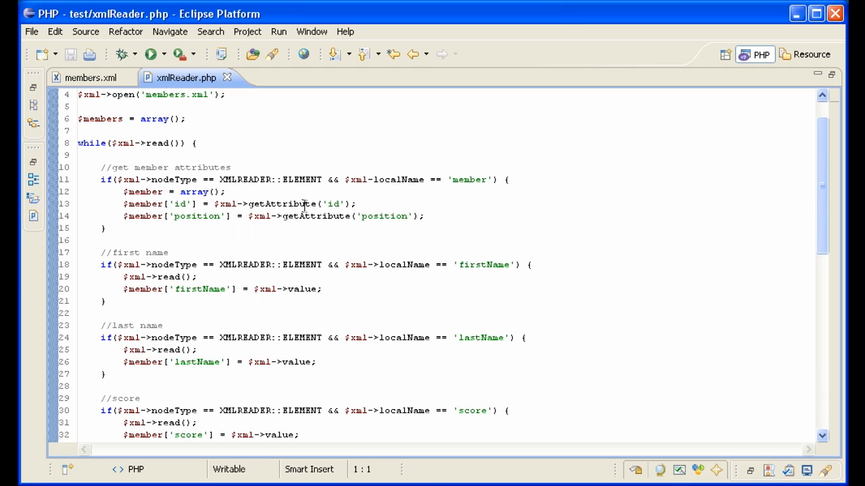
mouse_move(357, 251)
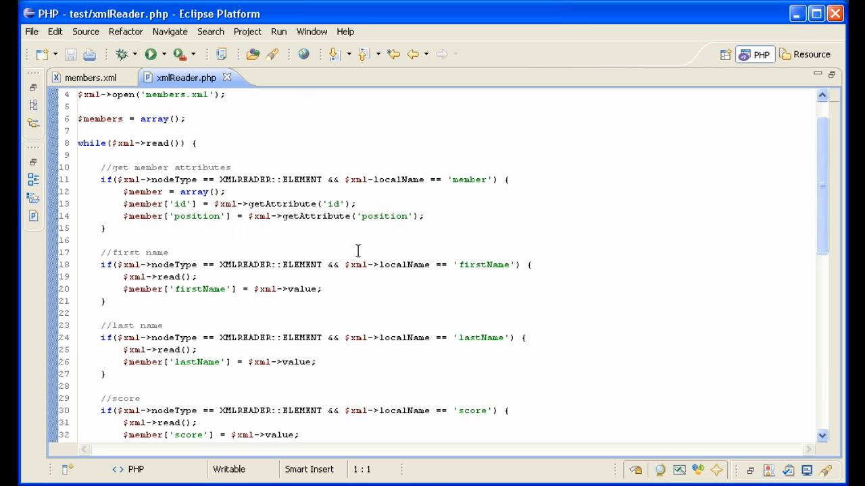
left_click(89, 78)
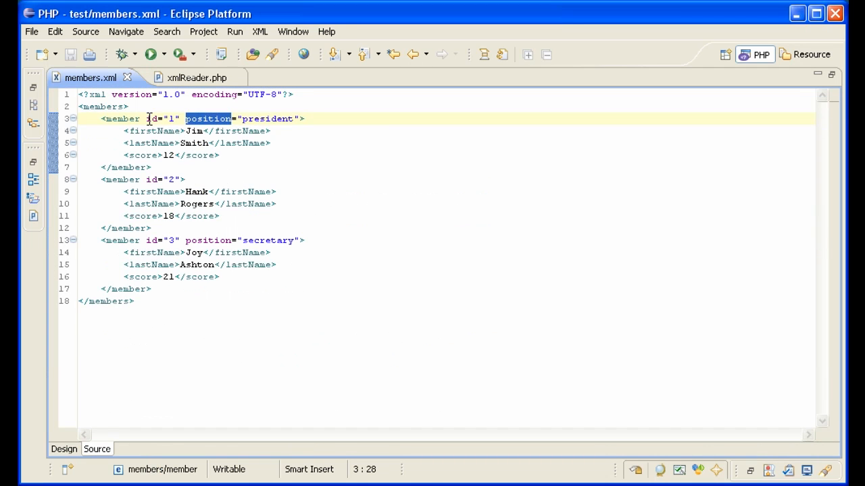
mouse_move(168, 144)
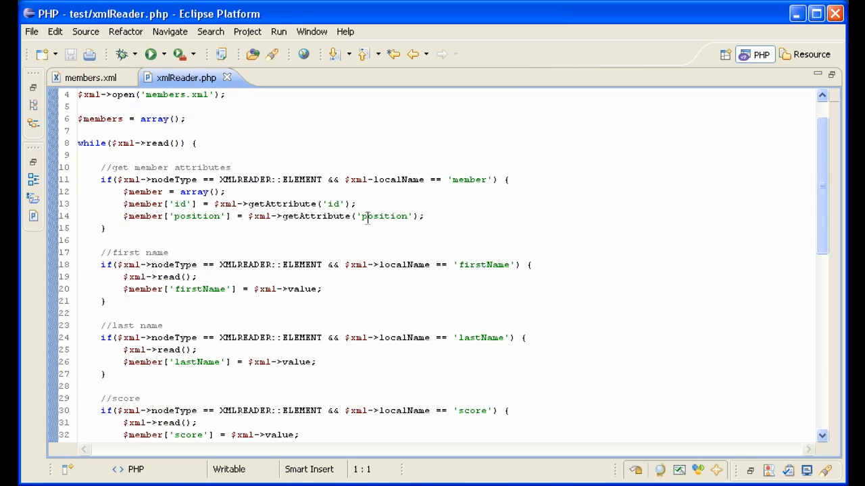
scroll("down", 3)
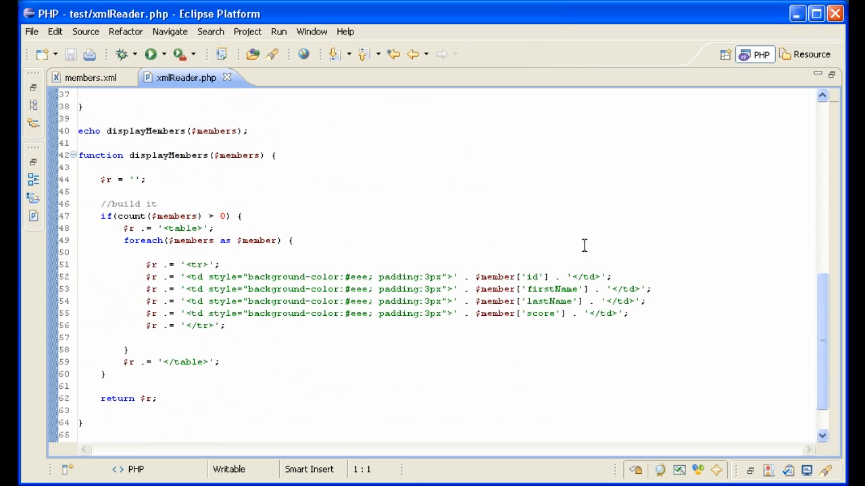
scroll("up", 3)
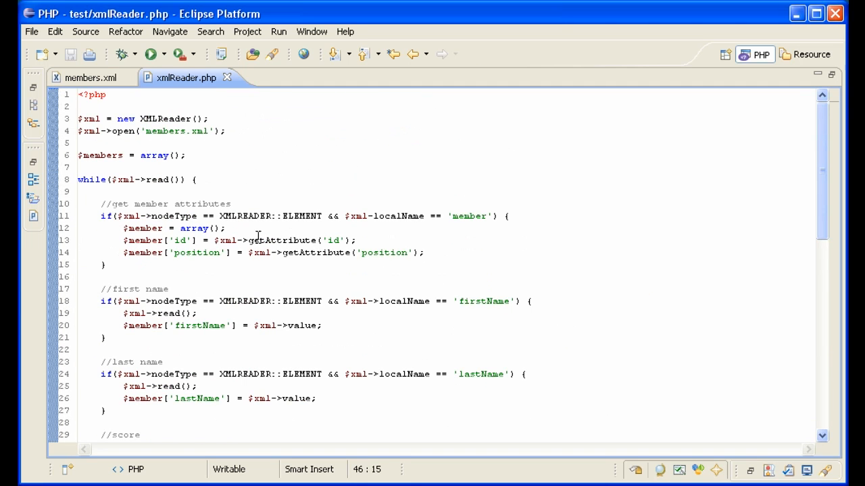
mouse_move(403, 216)
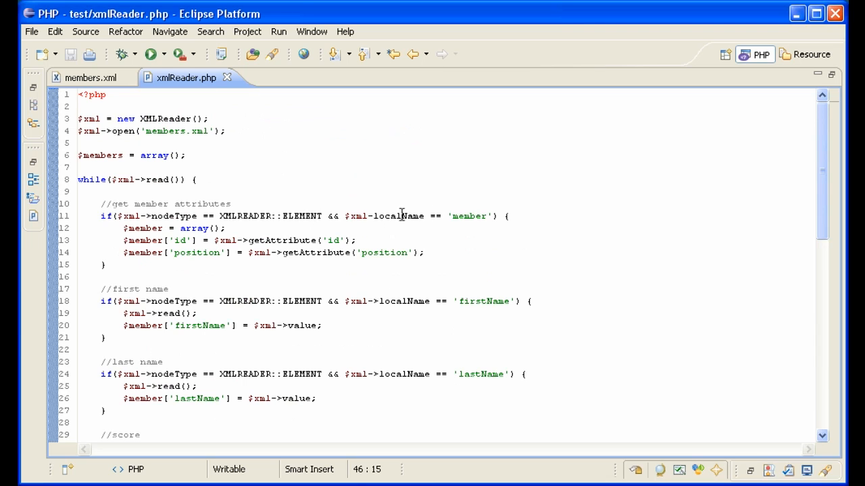
mouse_move(378, 308)
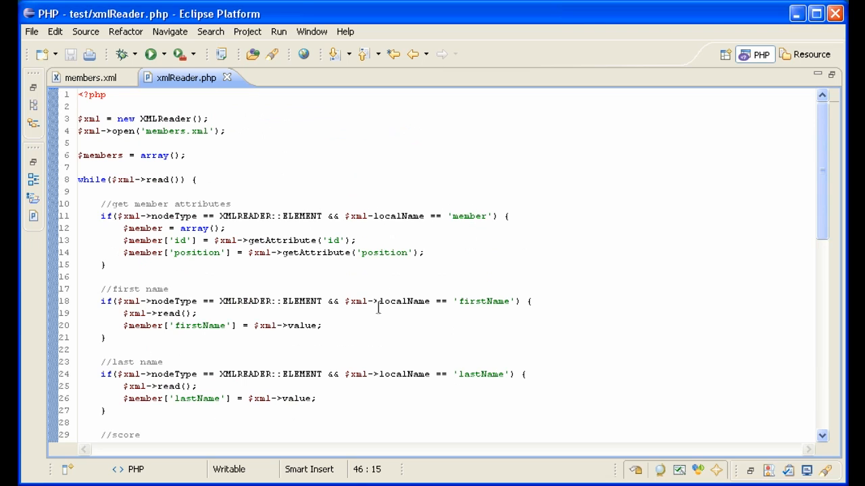
left_click(373, 216)
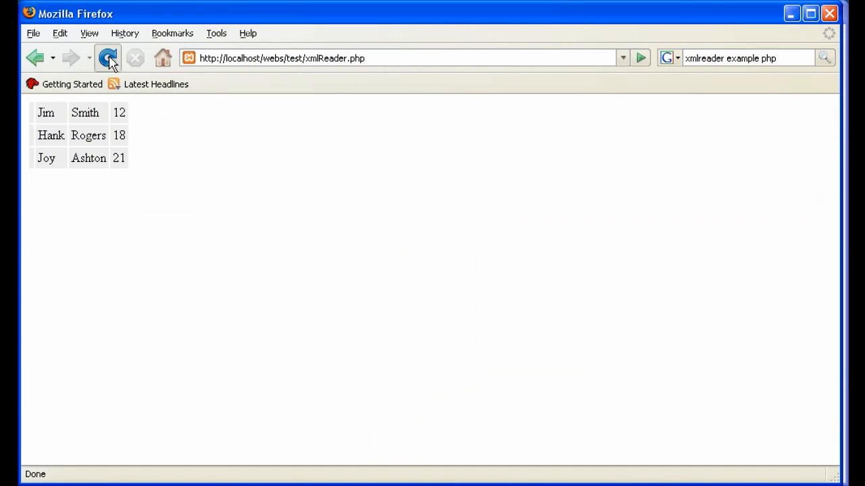
left_click(108, 57)
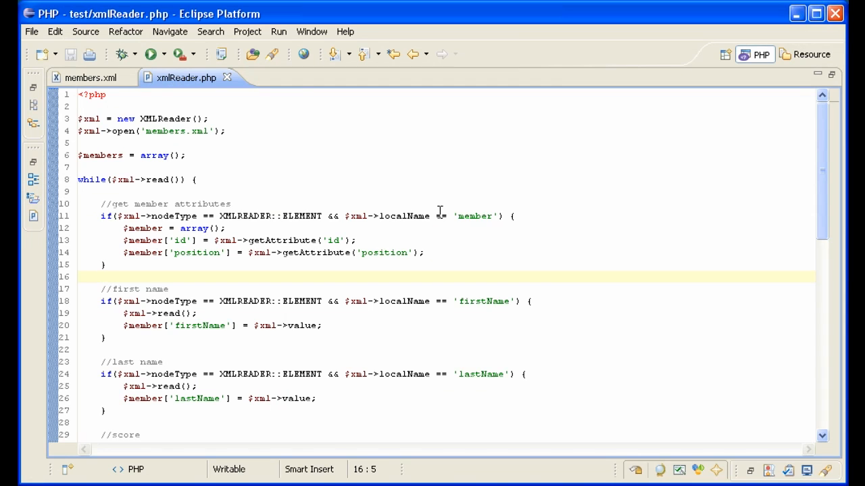
mouse_move(405, 189)
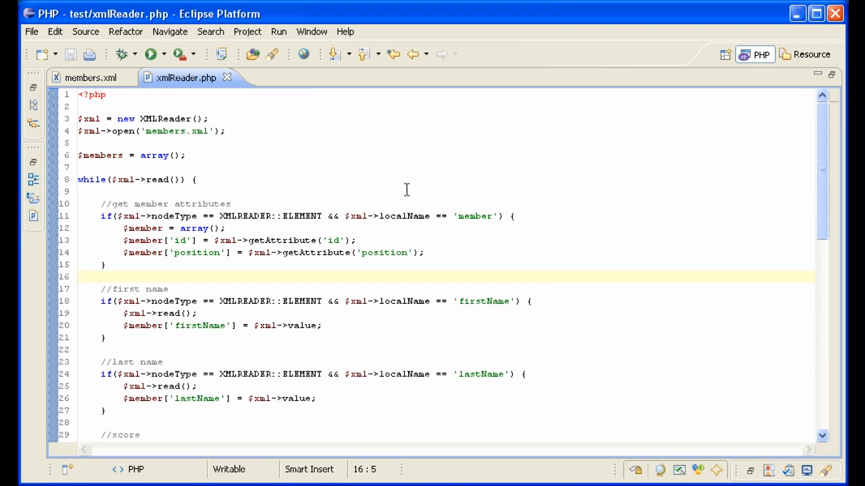
mouse_move(388, 200)
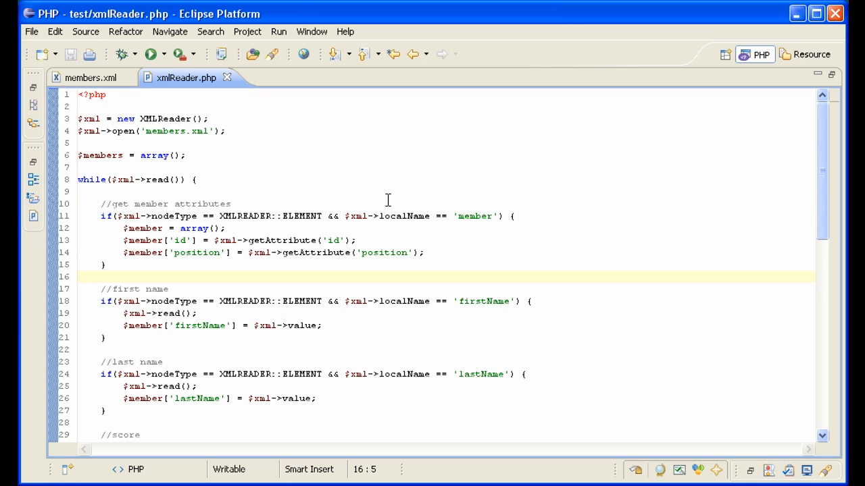